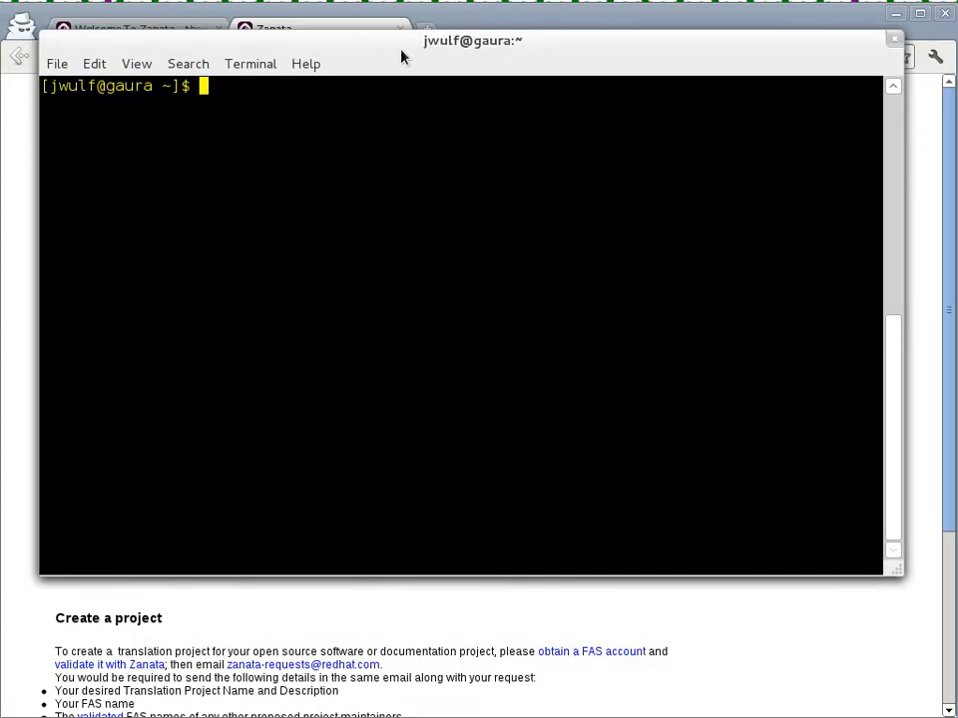
# - Show the installed Fedora release with 'cat /etc/fedora-release' (Fedora 16 Verne)
pyautogui.write('cat /')
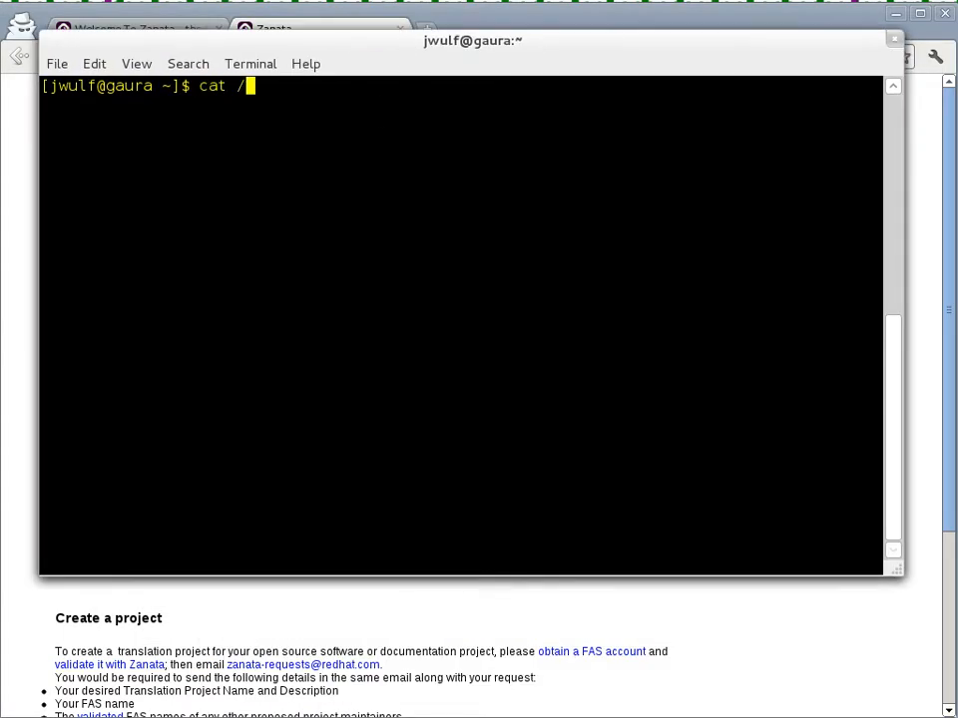
pyautogui.press('Return')
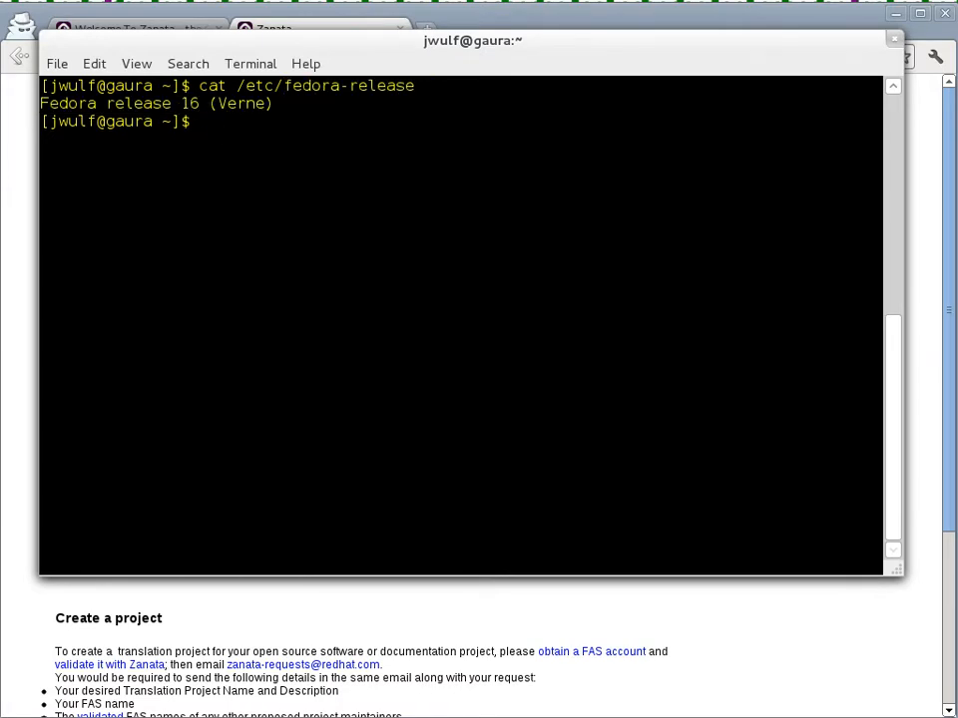
# - Query rpm to confirm zanata-python-client-1.3.3-1.fc16 is installed
pyautogui.write('rpm -q')
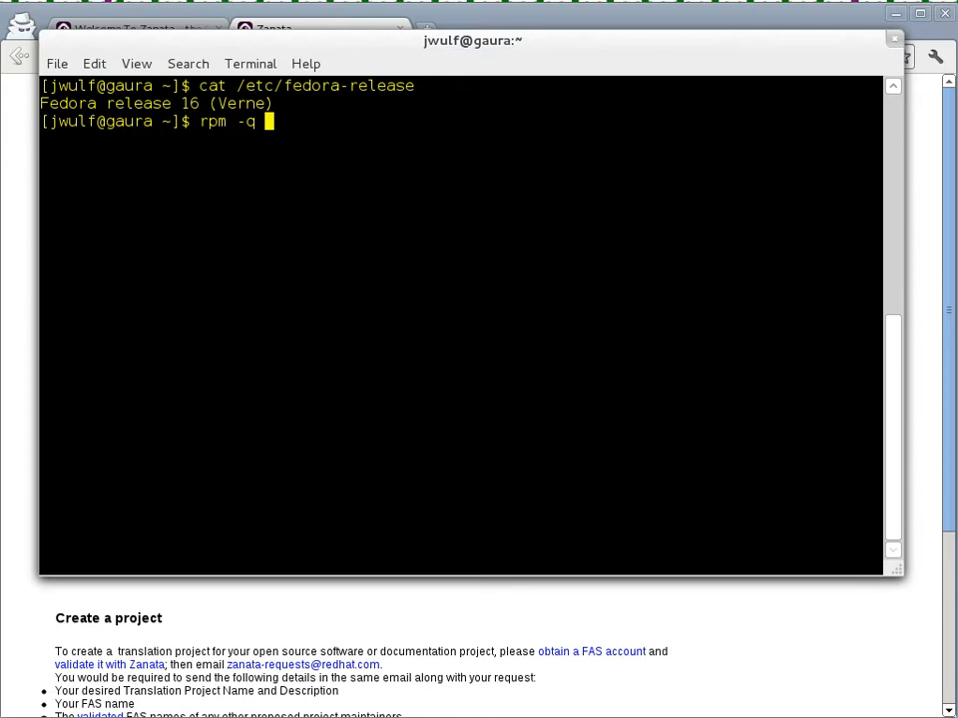
pyautogui.write('zanata')
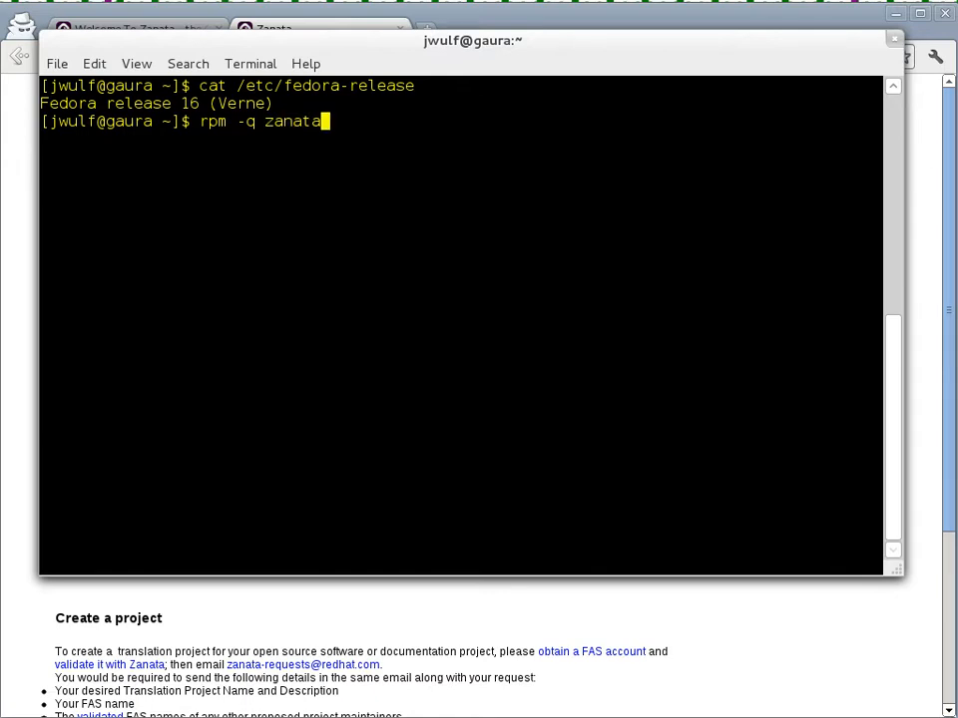
pyautogui.write('-python-client')
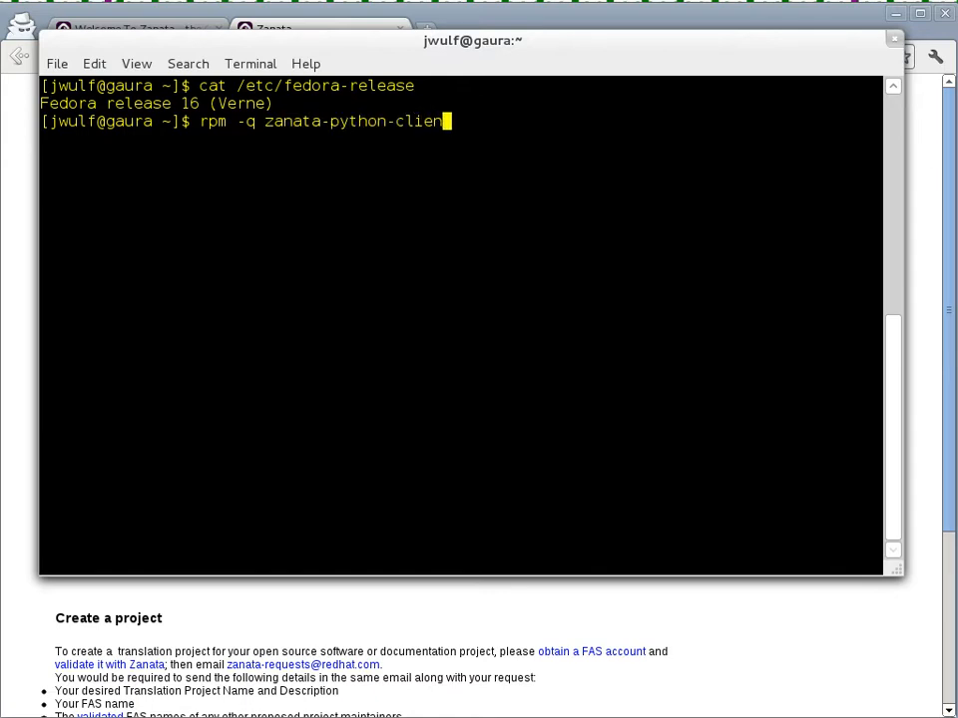
pyautogui.press('Return')
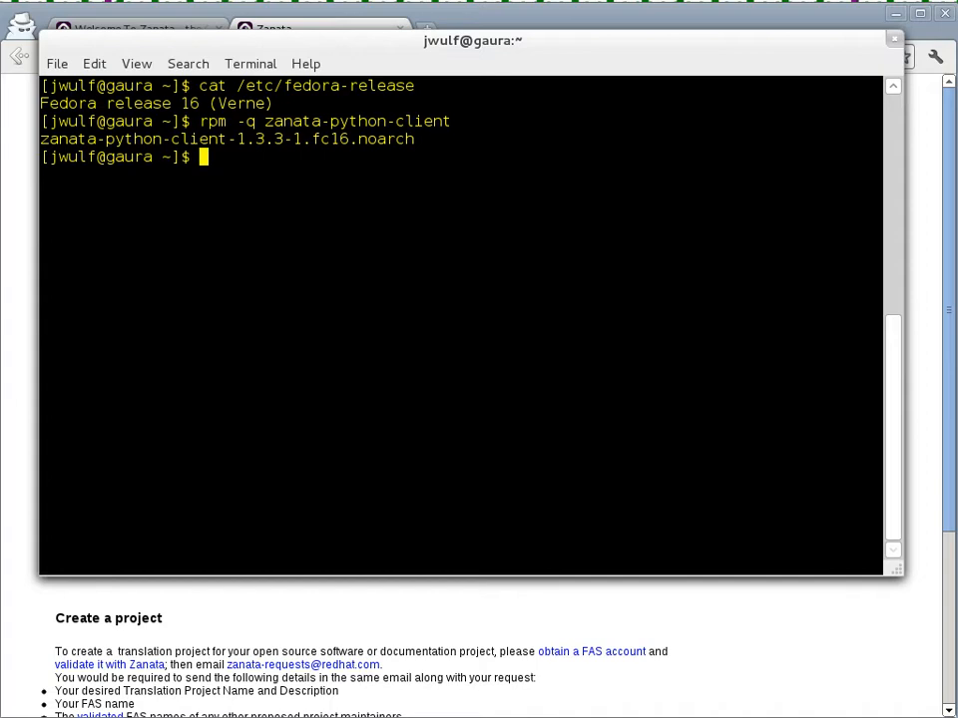
pyautogui.press('Return')
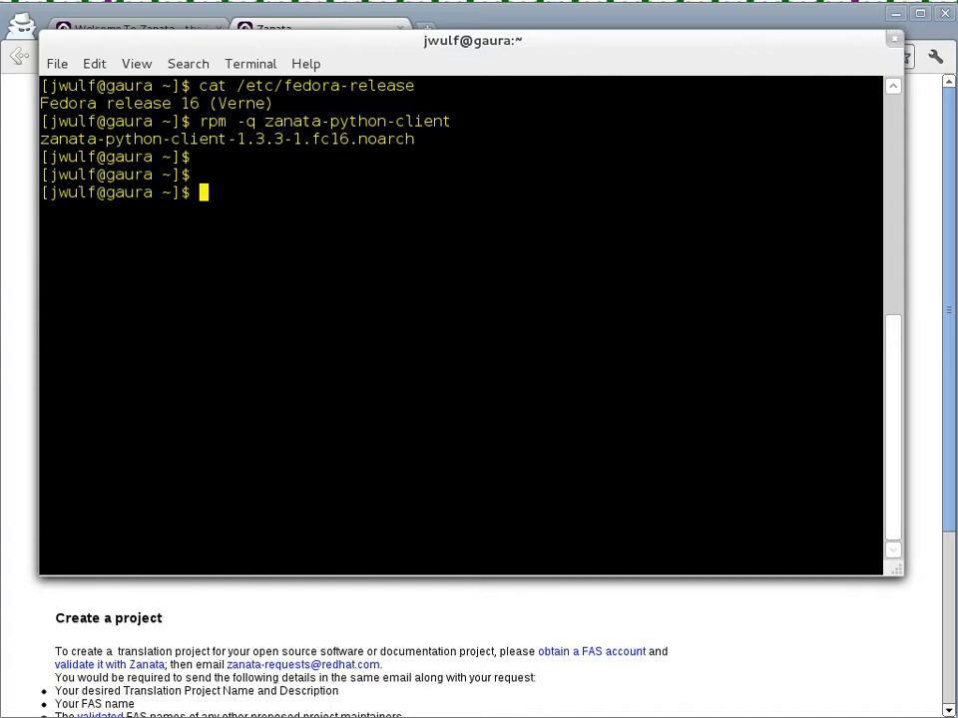
# - Draft 'sudo yum install zanata-python-client -y' and discard it without running, leaving an empty prompt
pyautogui.write('F15 or F')
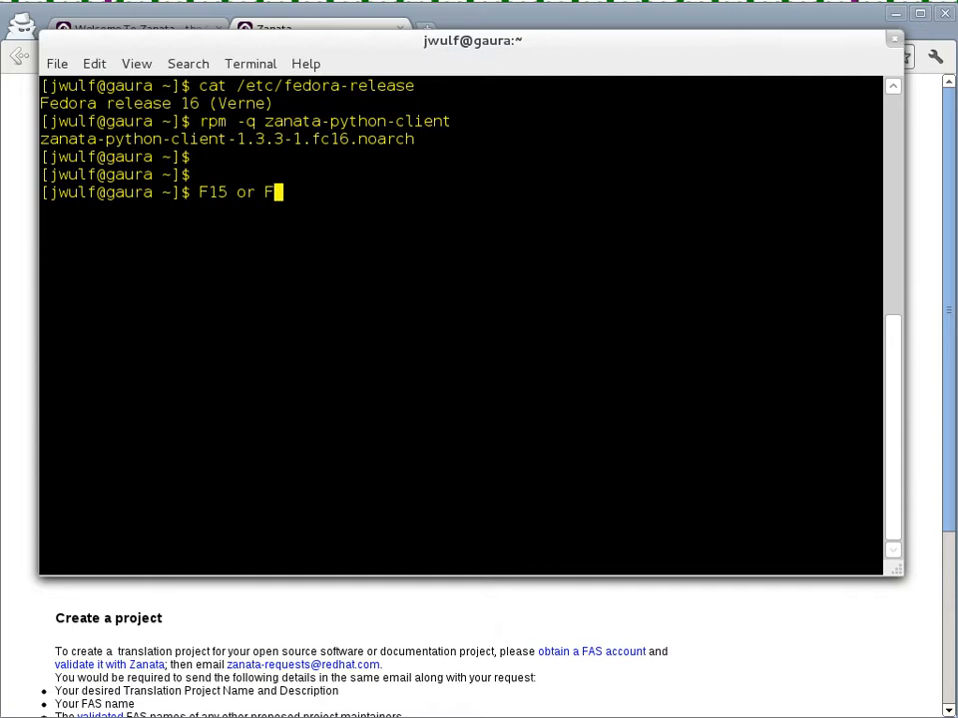
pyautogui.press('ctrl+c')
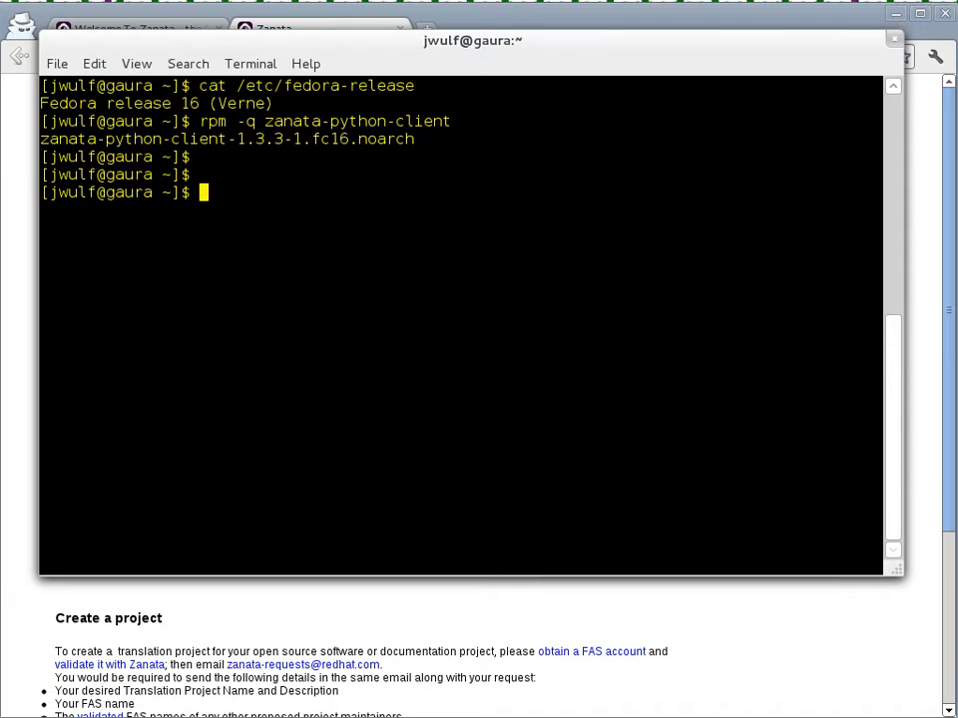
pyautogui.write('sudo')
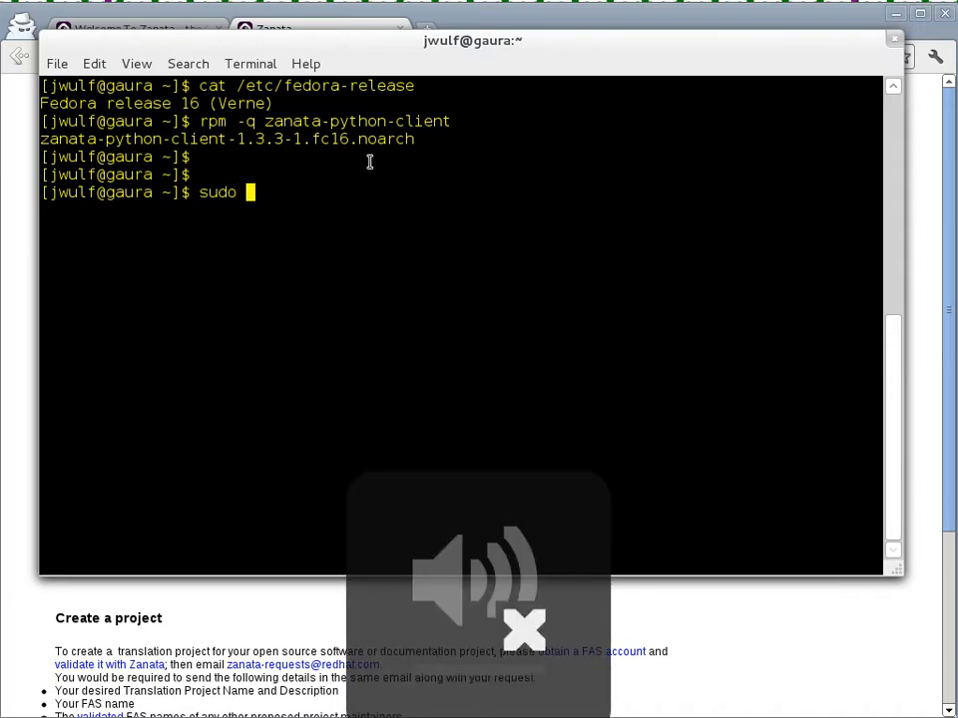
pyautogui.write('yum instal')
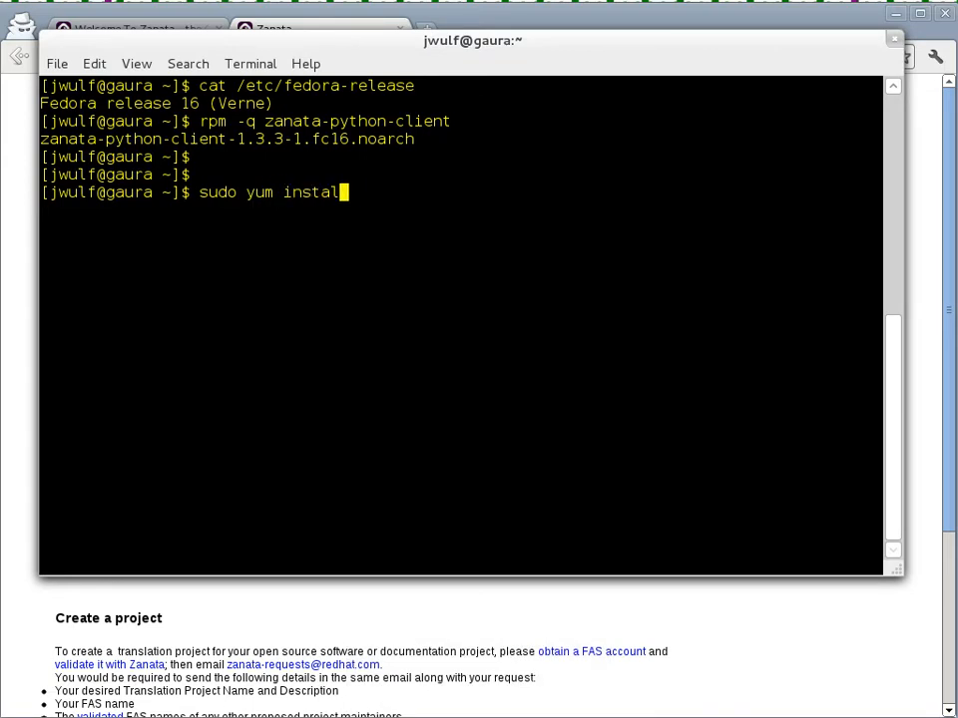
pyautogui.write('l')
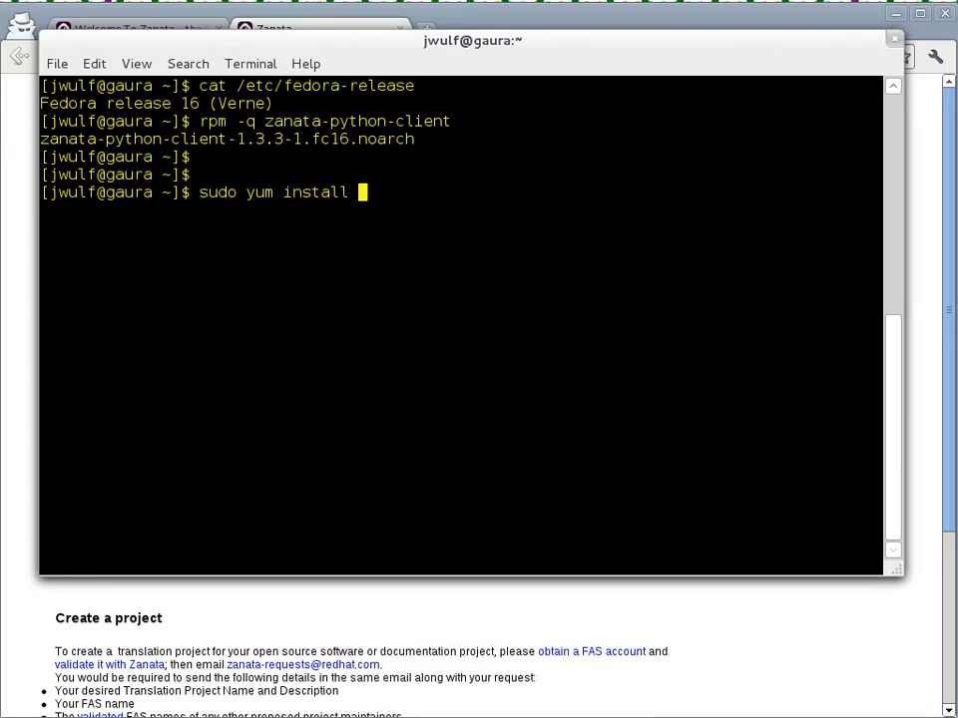
pyautogui.write('zanata-python-c')
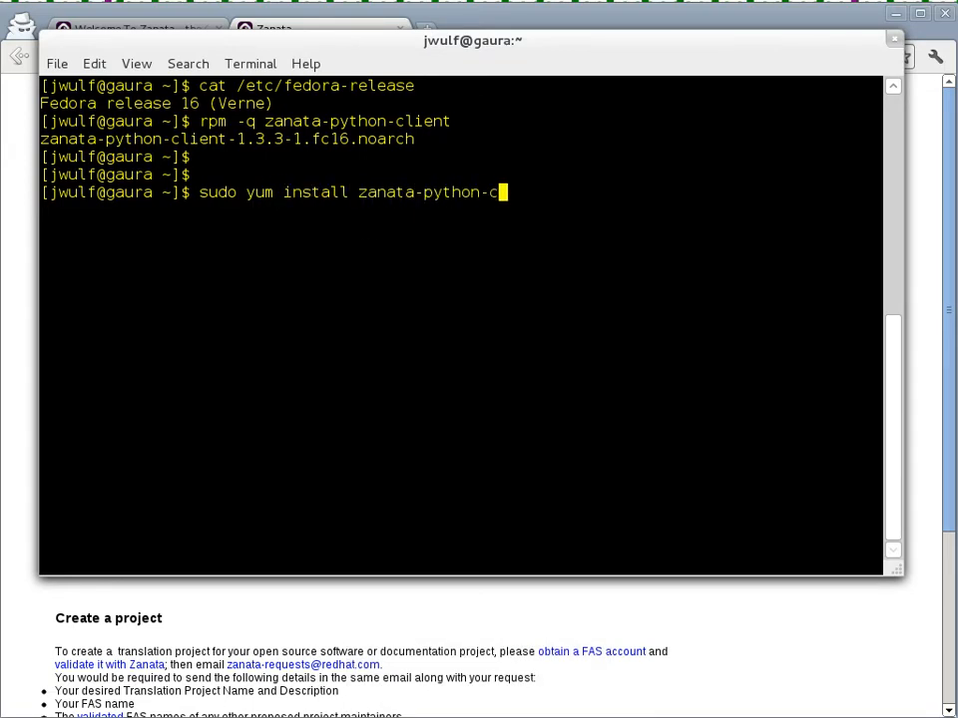
pyautogui.write('lient -y')
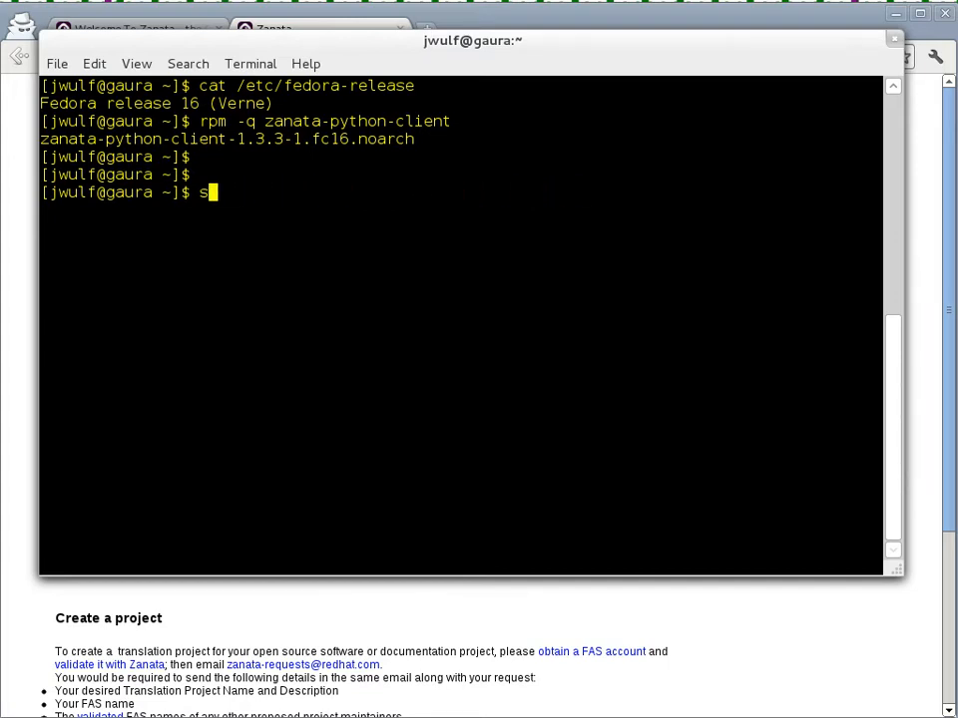
pyautogui.press('BackSpace')
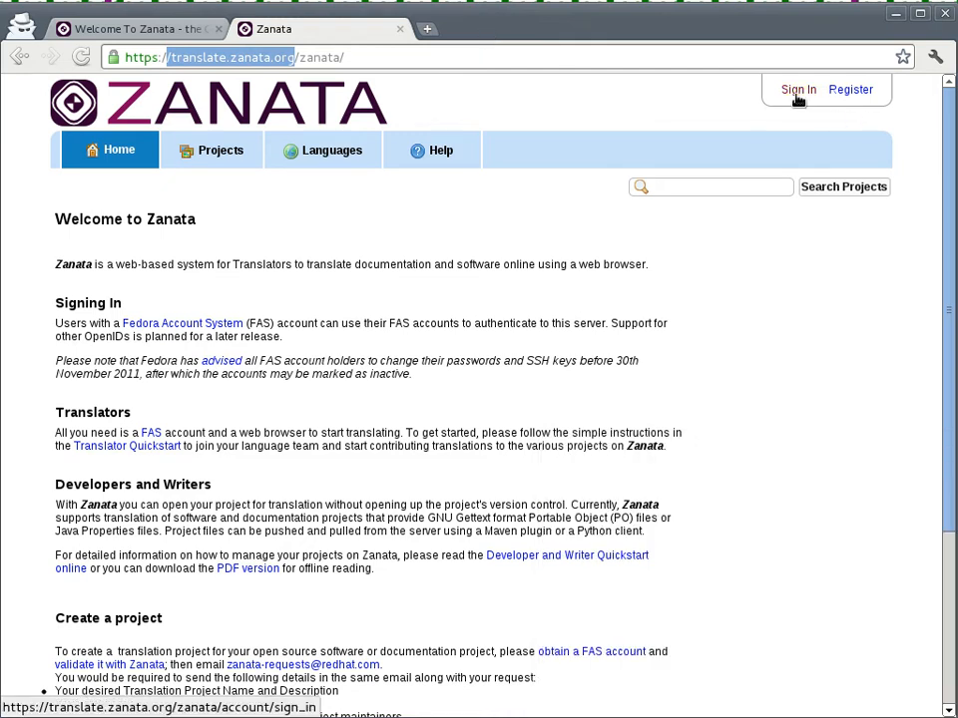
# - Submit the Fedora username on the Zanata sign-in page
pyautogui.click(798, 88)
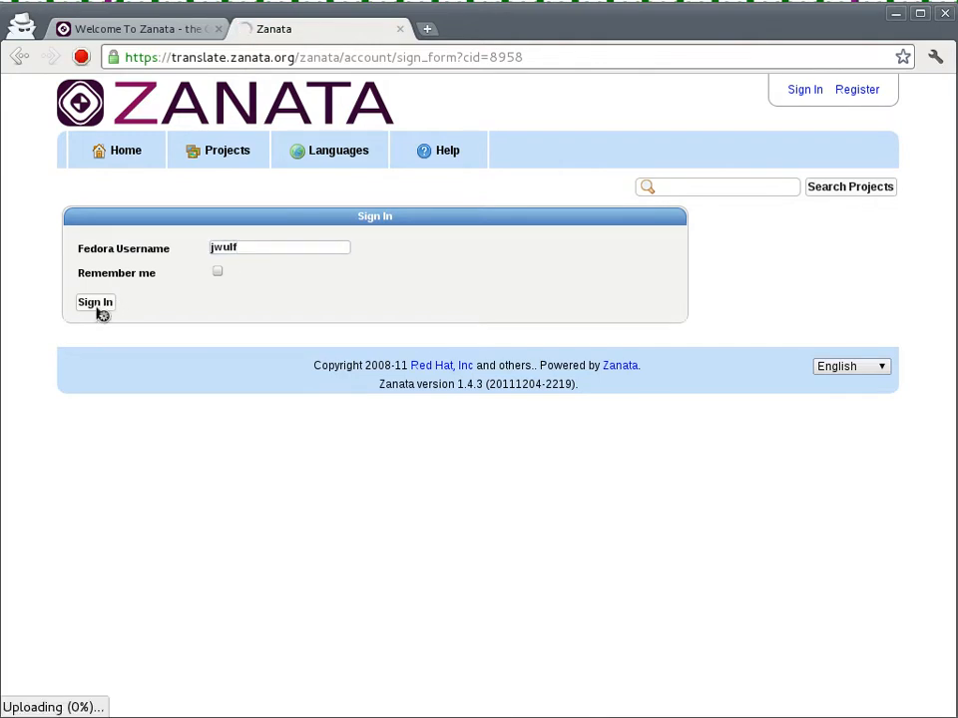
pyautogui.click(96, 303)
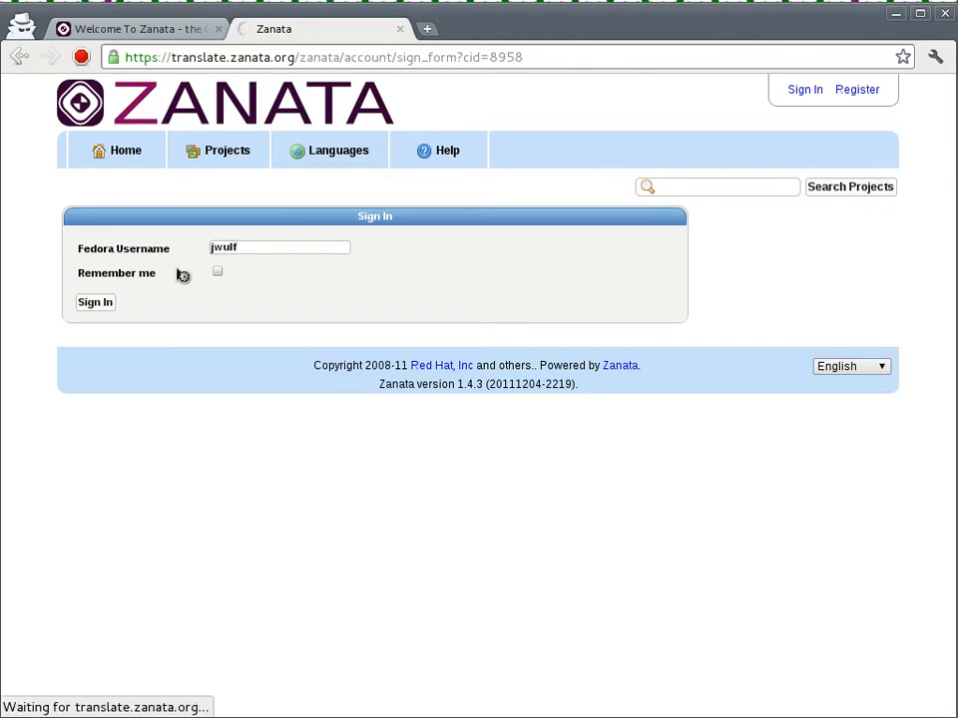
pyautogui.click(96, 304)
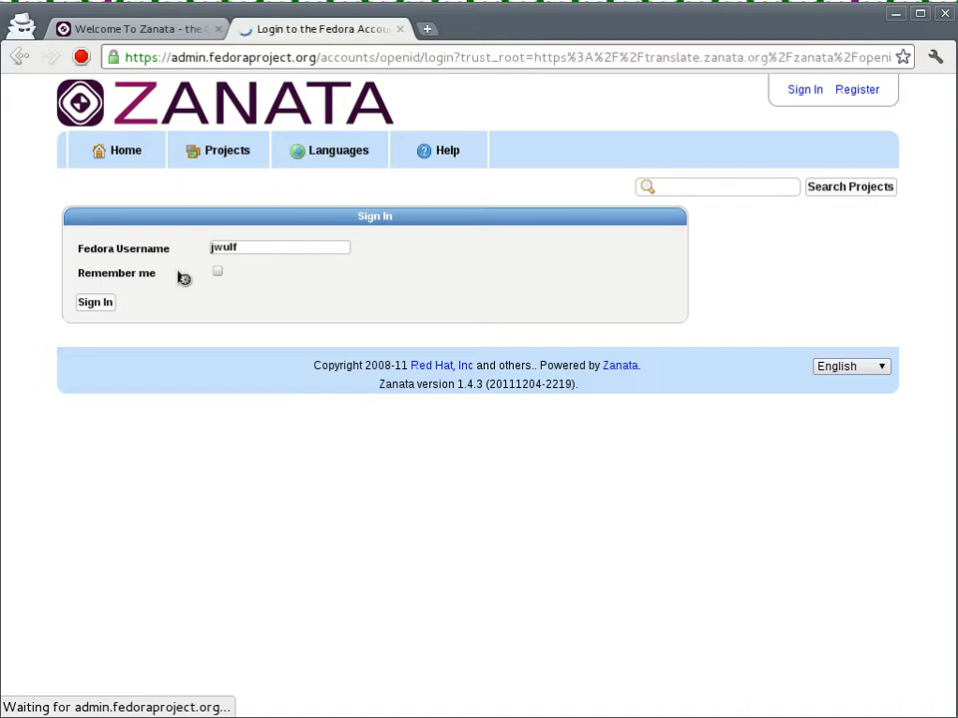
pyautogui.click(96, 303)
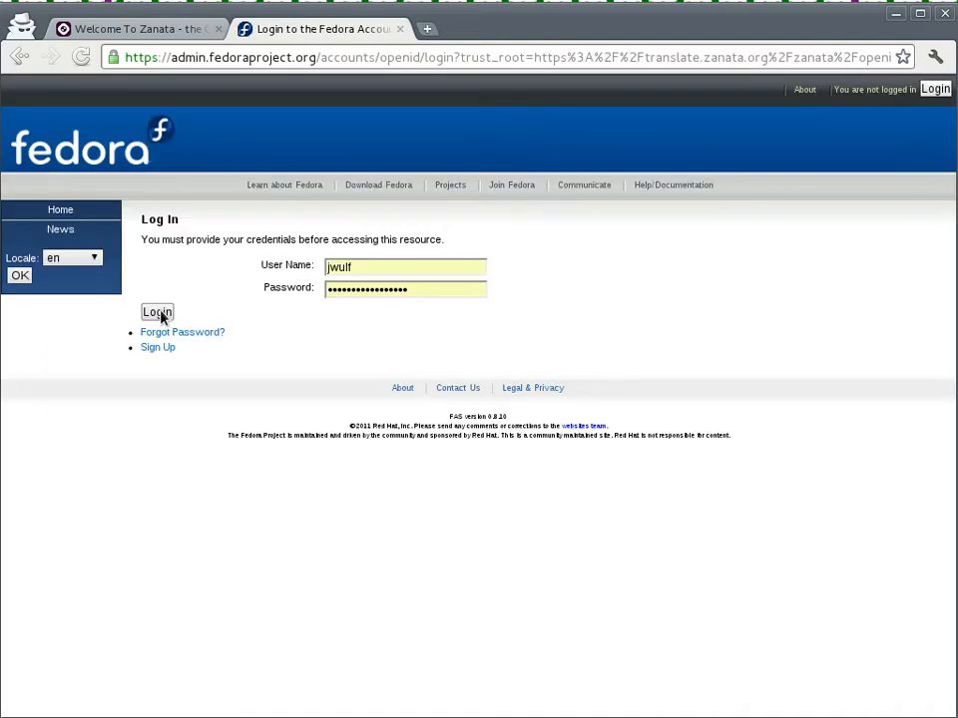
# - Log in to the Fedora account and approve the OpenID request for Zanata
pyautogui.click(155, 312)
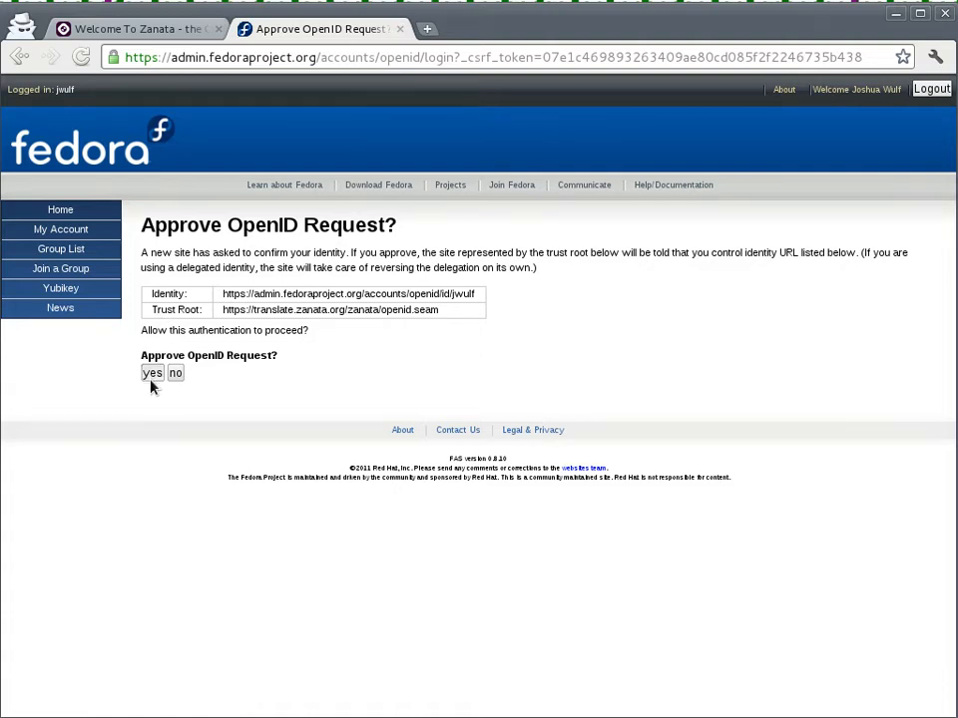
pyautogui.click(152, 373)
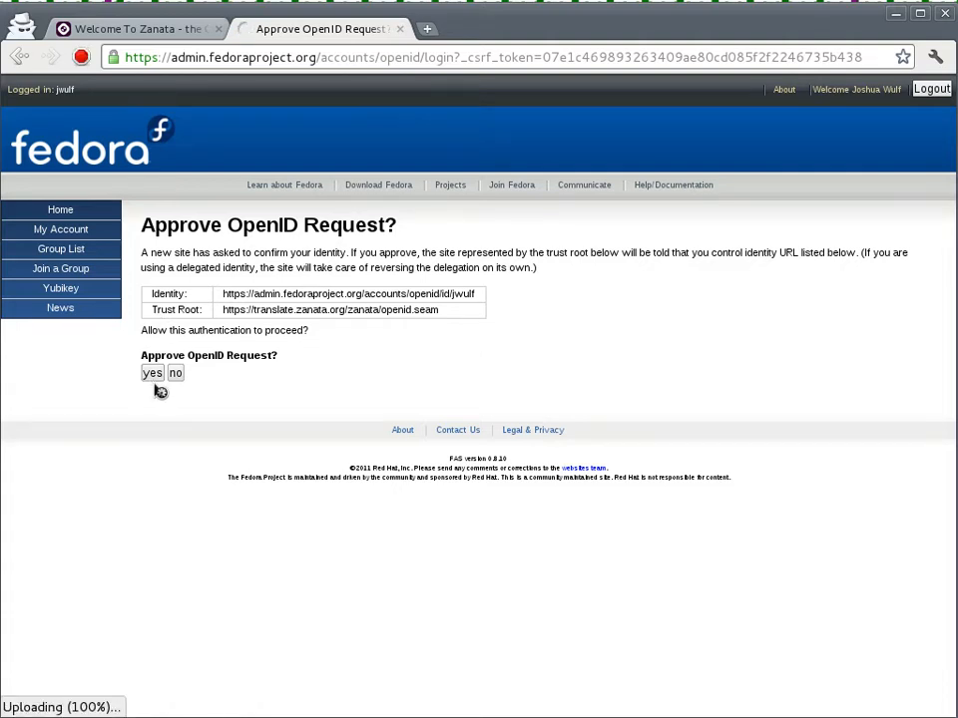
pyautogui.click(152, 373)
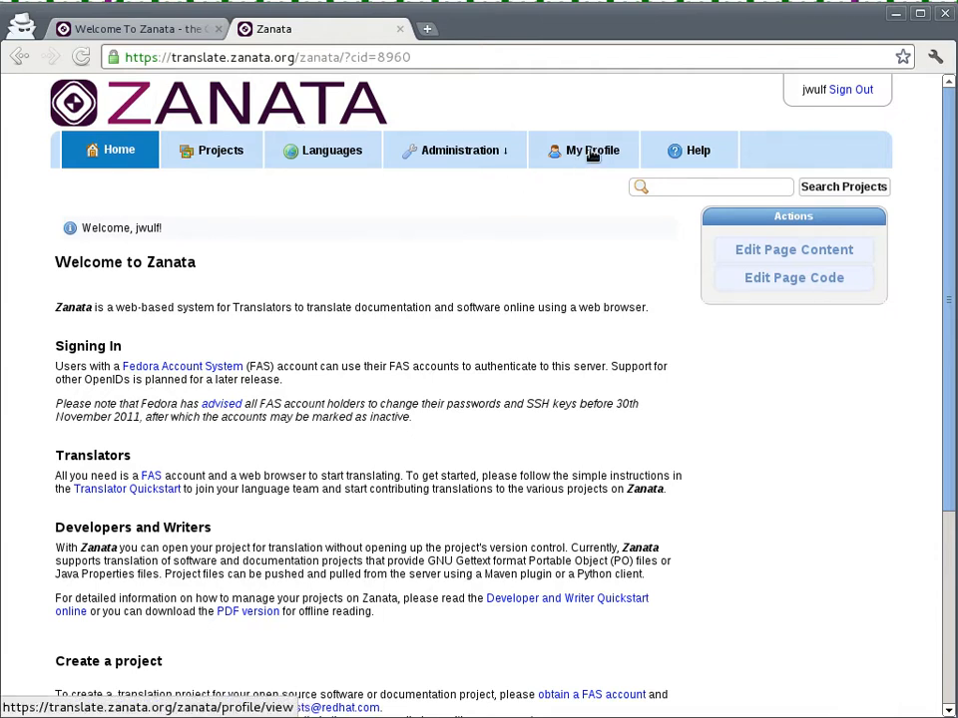
# - Show the My Profile page's API Key section with the translate.zanata.org [servers] snippet
pyautogui.click(582, 150)
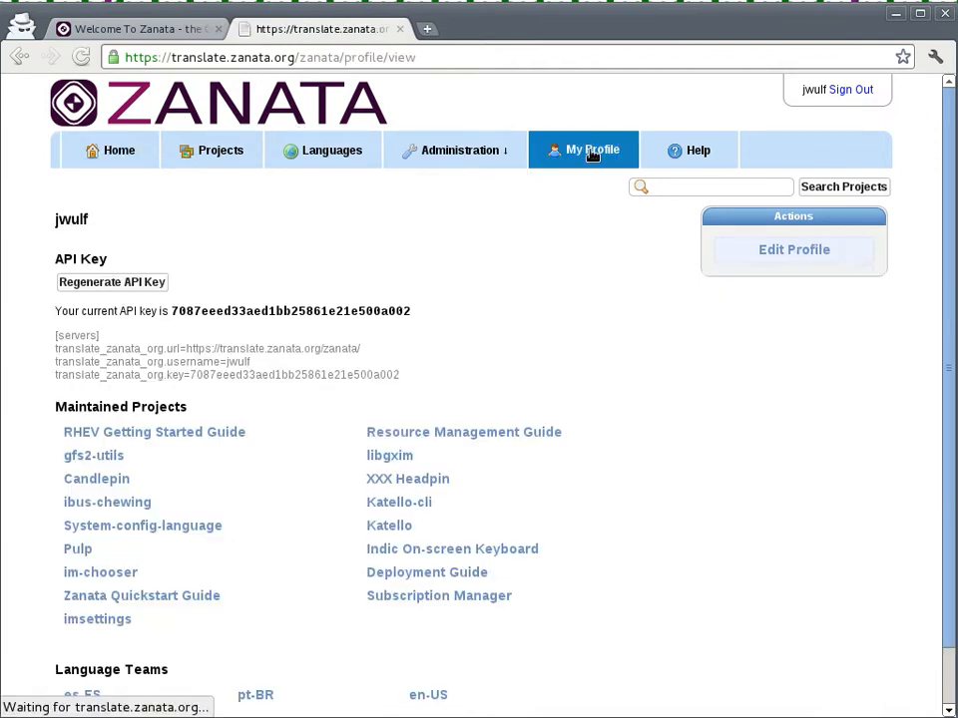
pyautogui.scroll(-3)
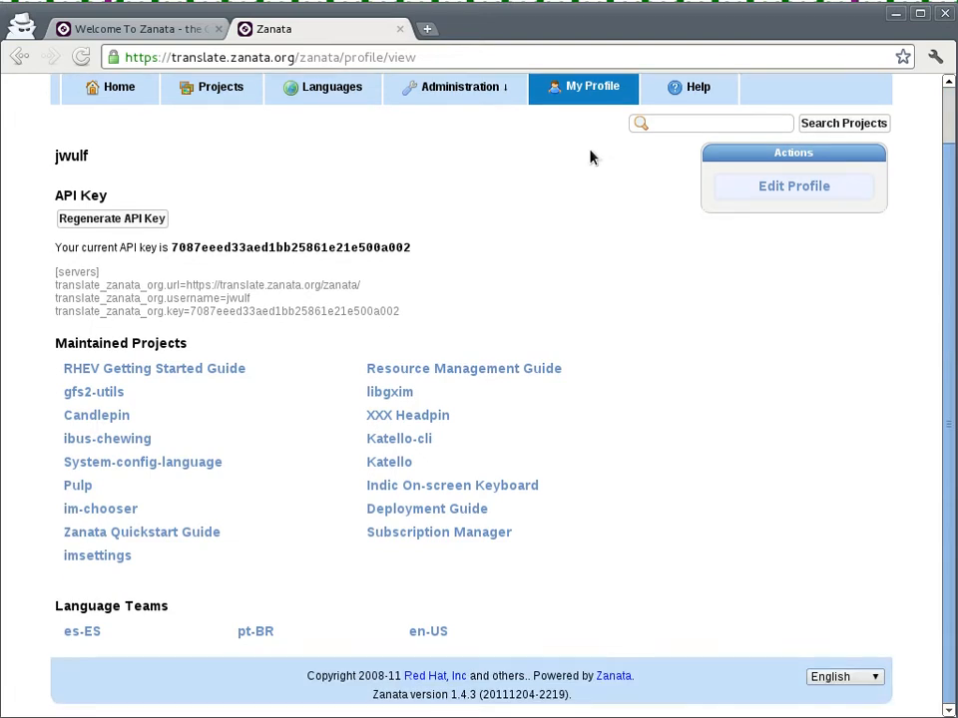
pyautogui.moveTo(140, 227)
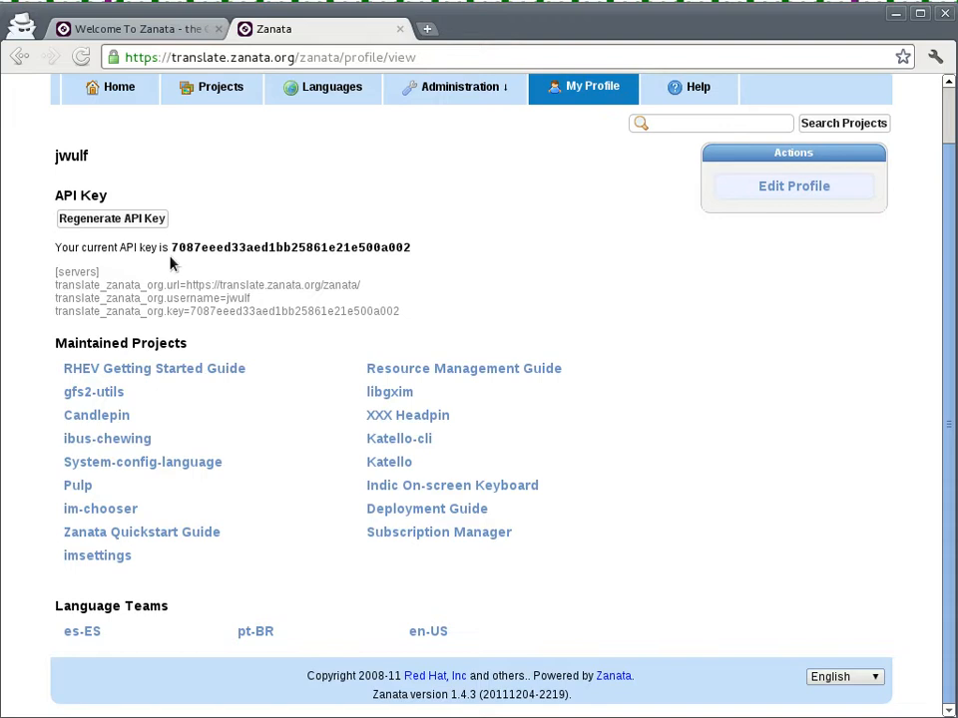
pyautogui.moveTo(138, 223)
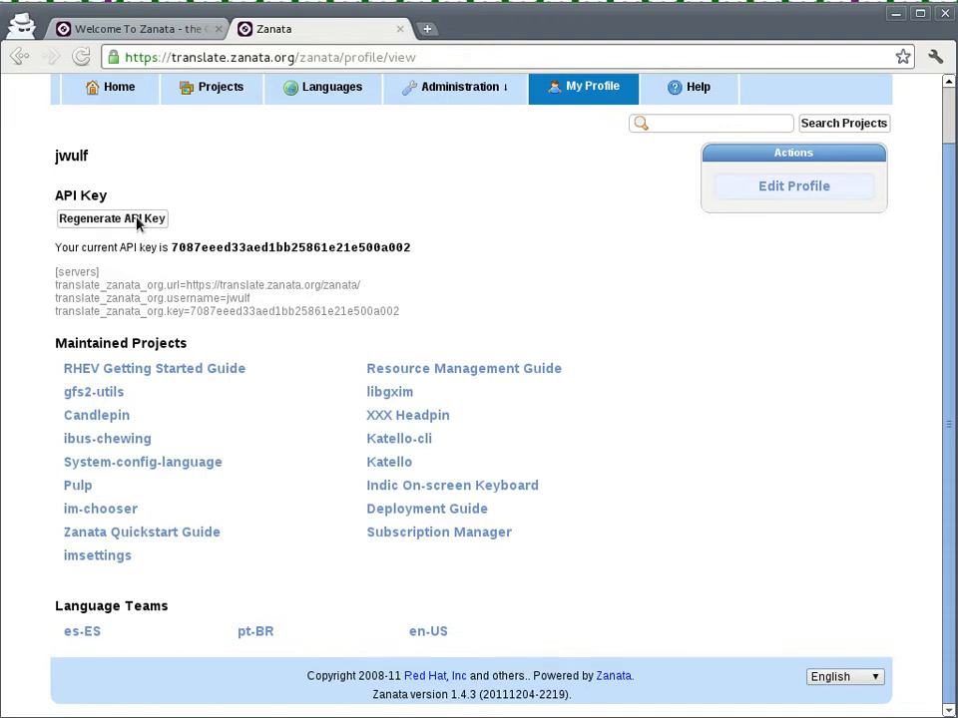
# - Regenerate the API key and confirm, so the configuration snippet shows the new key
pyautogui.click(111, 218)
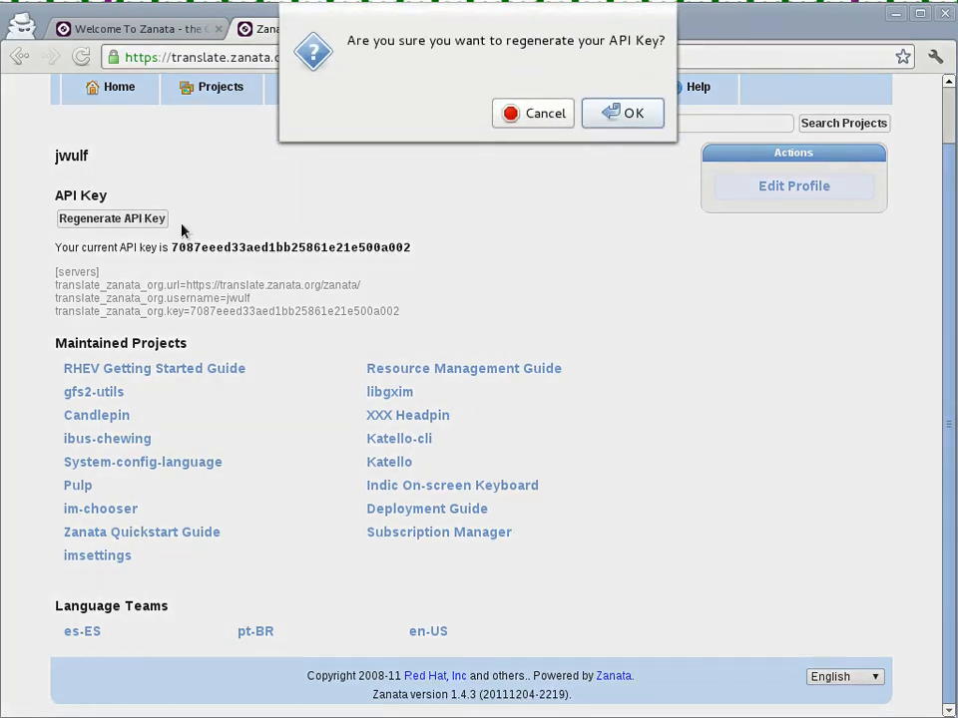
pyautogui.click(622, 112)
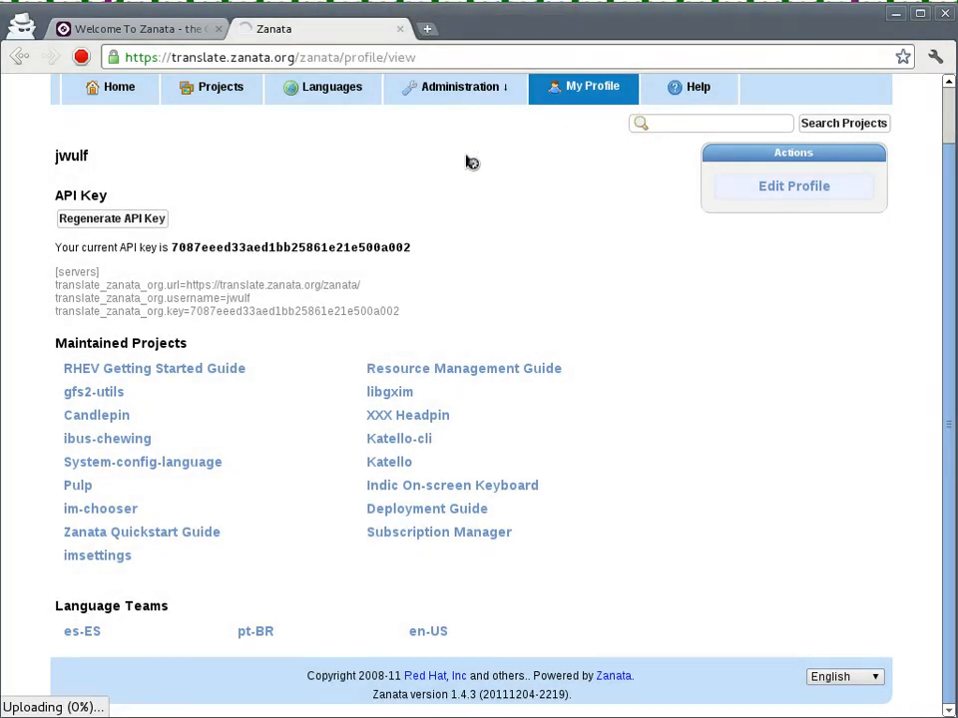
pyautogui.click(111, 217)
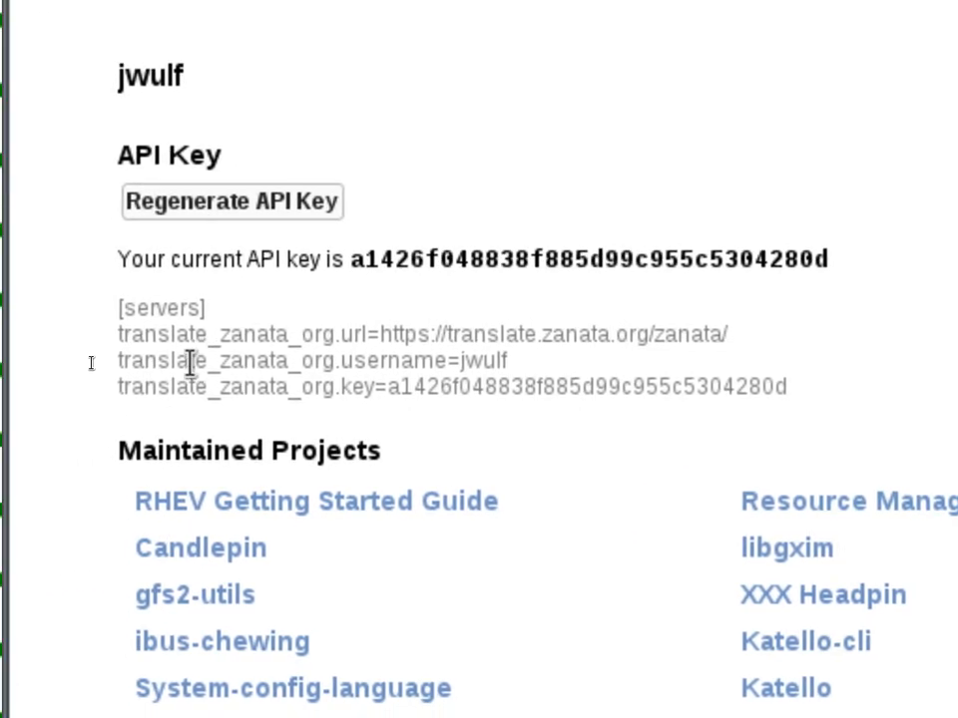
pyautogui.scroll(-3)
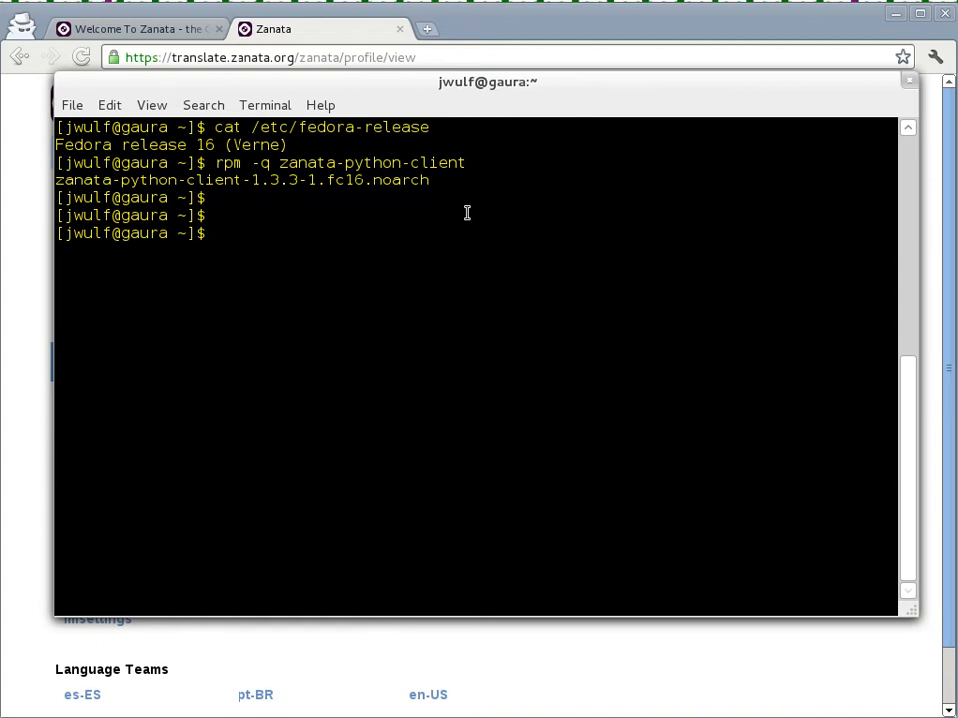
# - Edit ~/.config/zanata.ini in nano
pyautogui.write('nano')
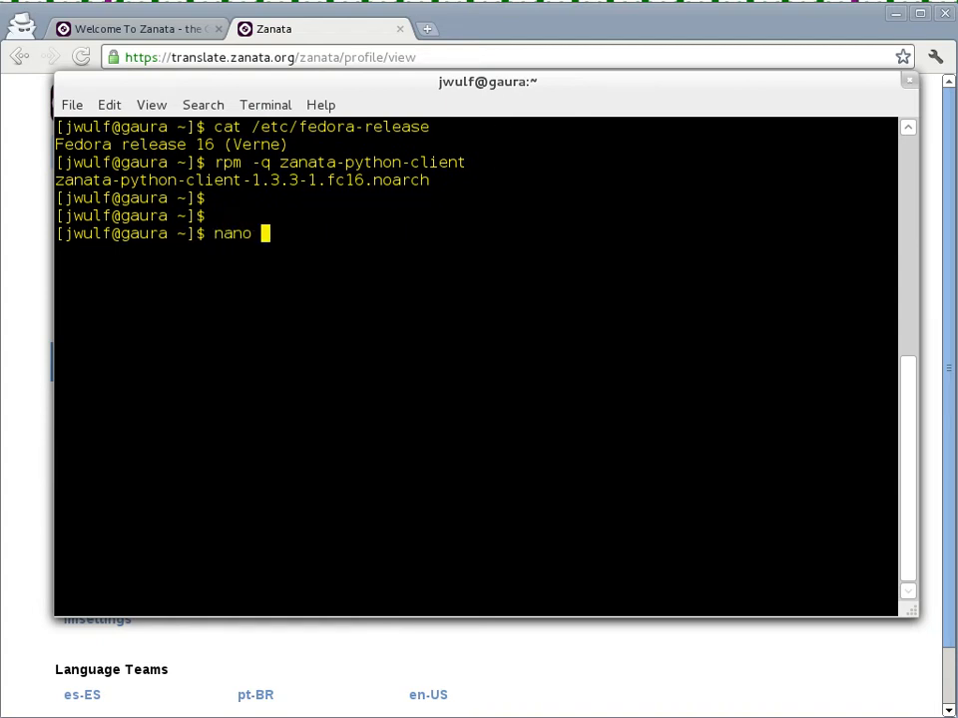
pyautogui.write('~/.config')
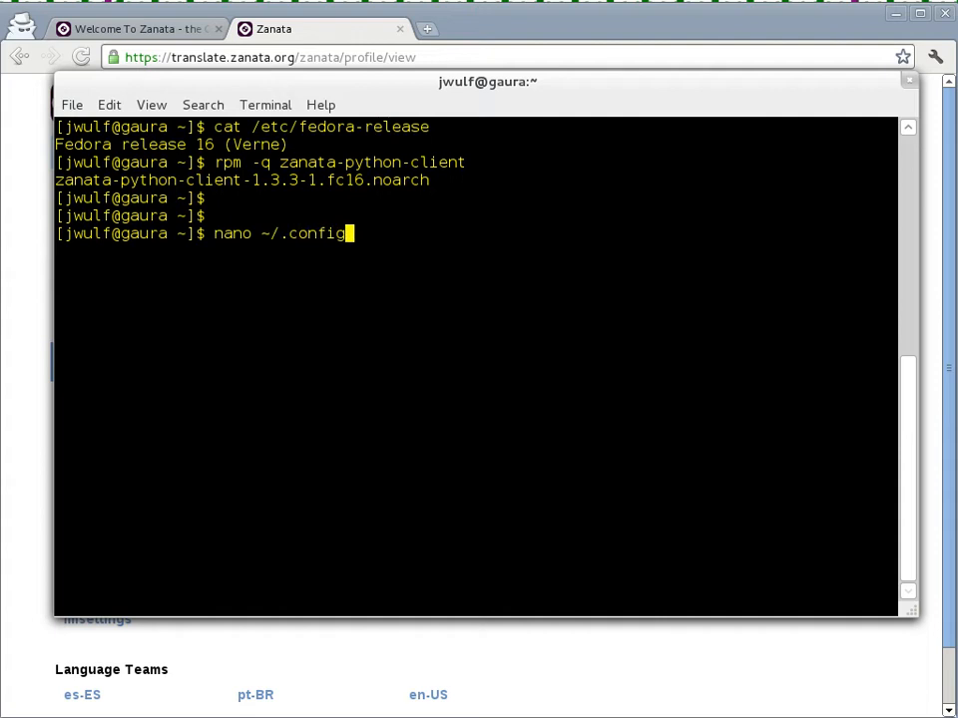
pyautogui.write('/')
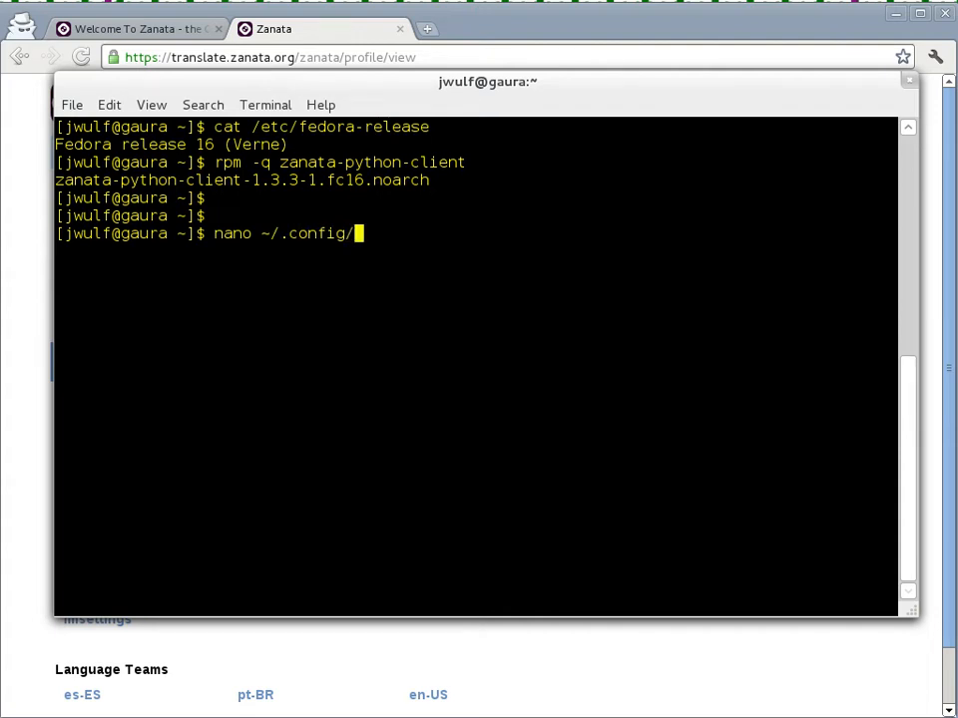
pyautogui.write('zanata.ini')
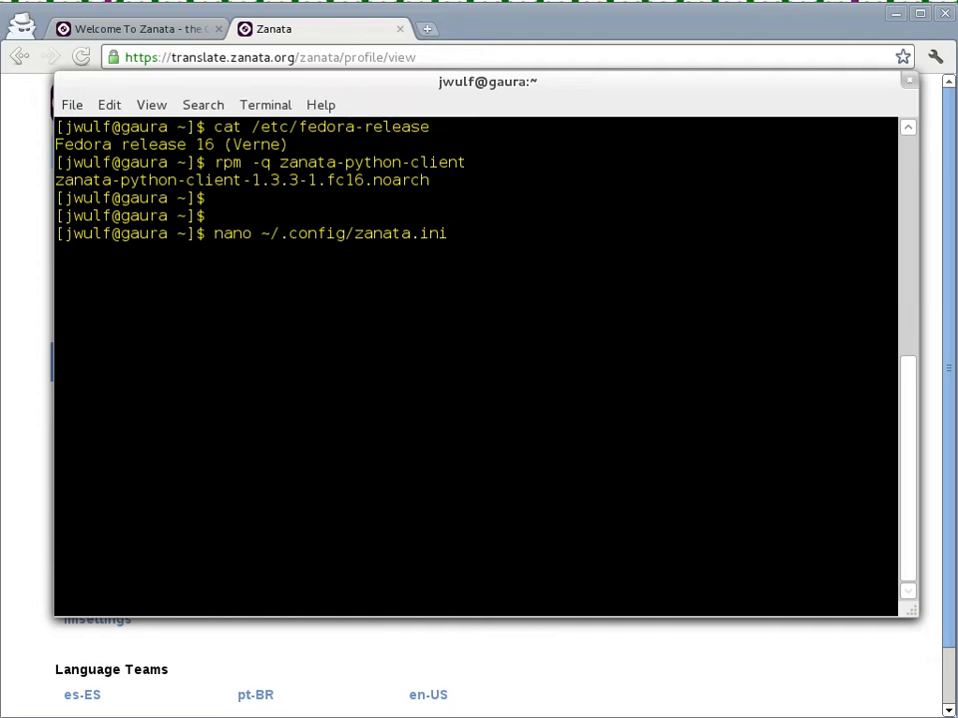
pyautogui.press('Return')
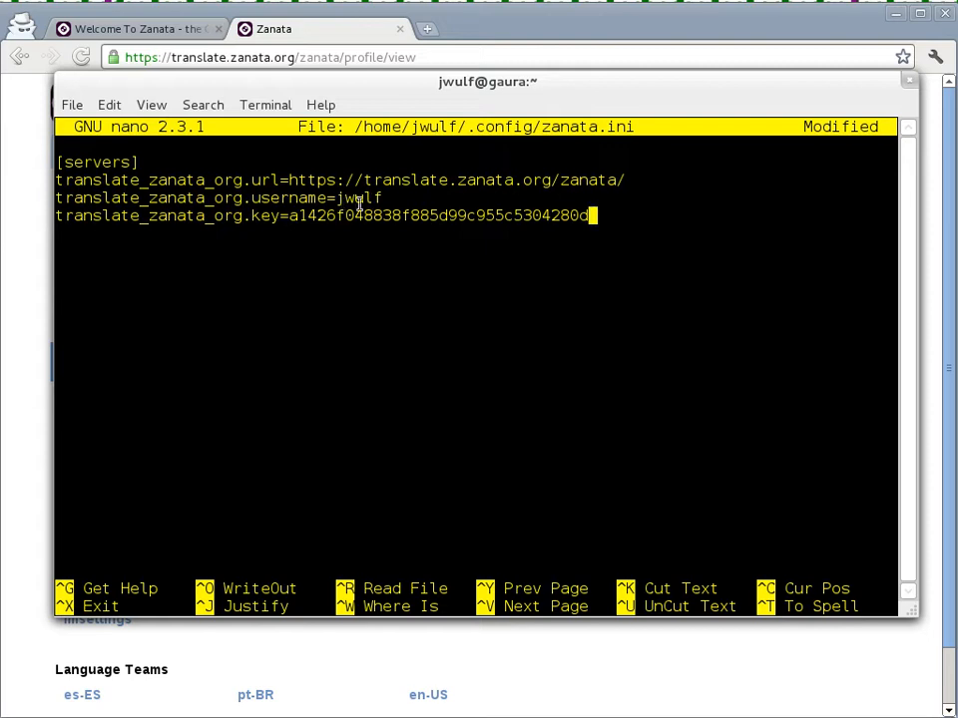
pyautogui.moveTo(622, 251)
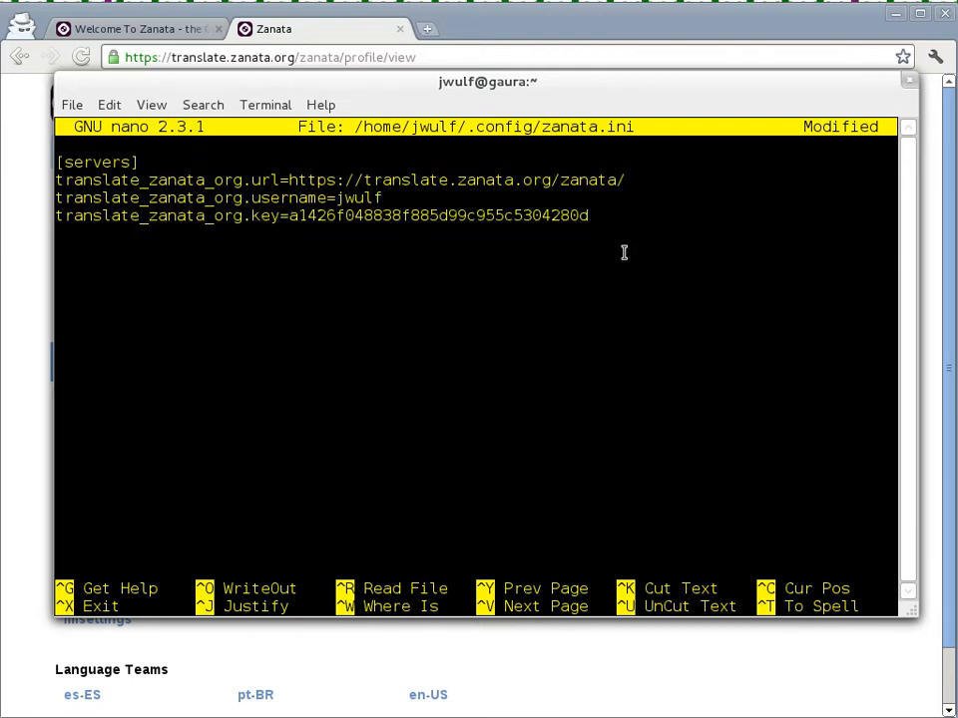
# - Save zanata.ini with the server URL, username and API key lines and return to the shell
pyautogui.press('ctrl+o')
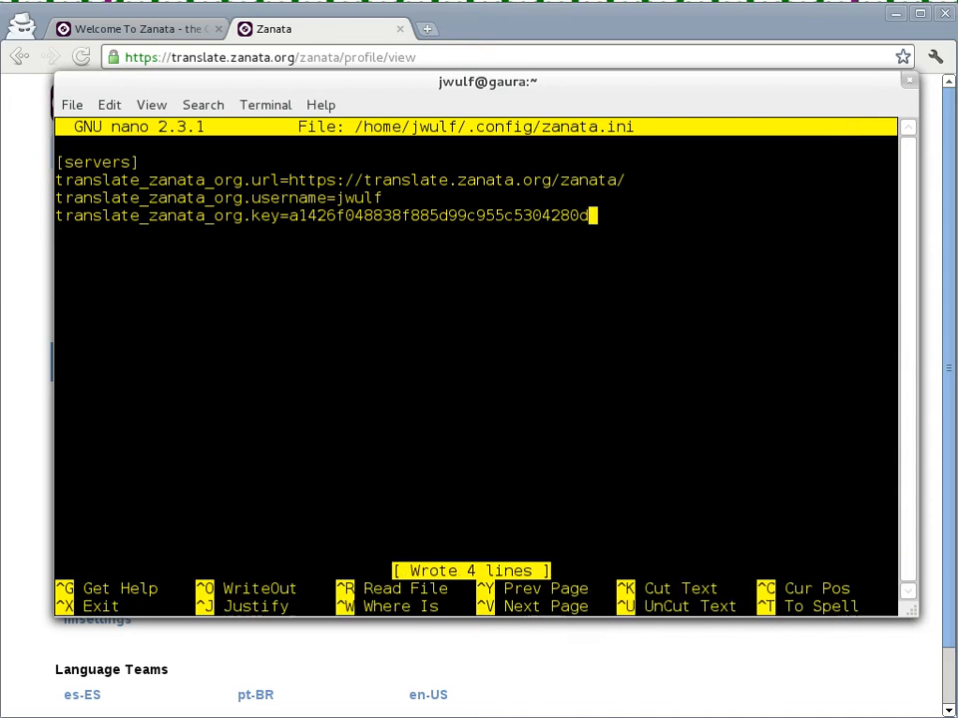
pyautogui.press('ctrl+x')
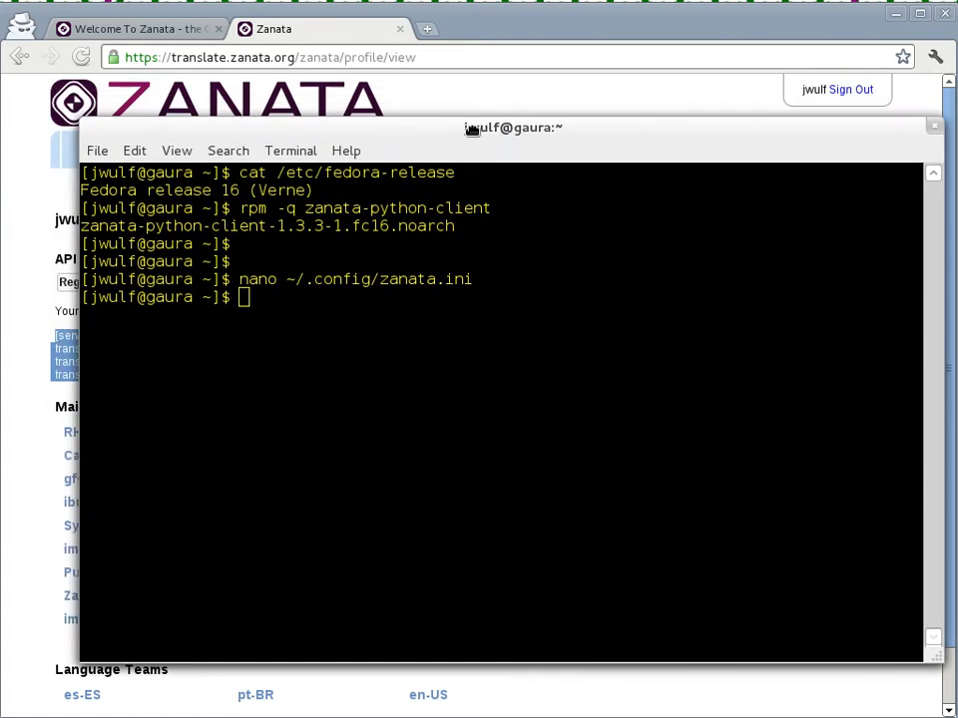
# - Show zanata help and run 'zanata list' with no server URL, which fails
pyautogui.moveTo(515, 127); pyautogui.dragTo(694, 108)
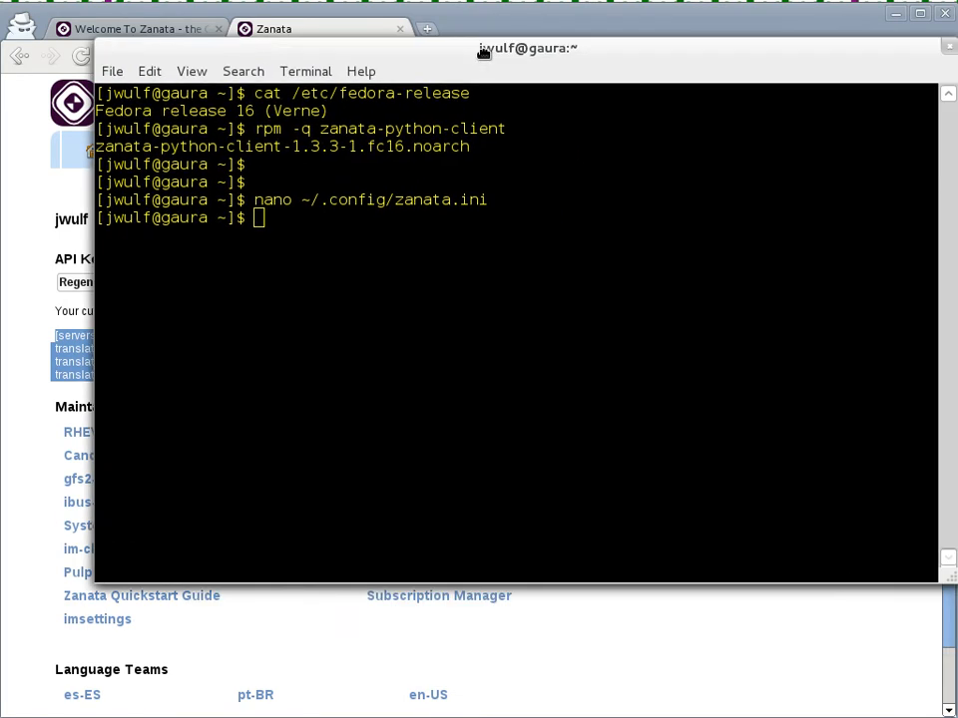
pyautogui.write('zanata --help')
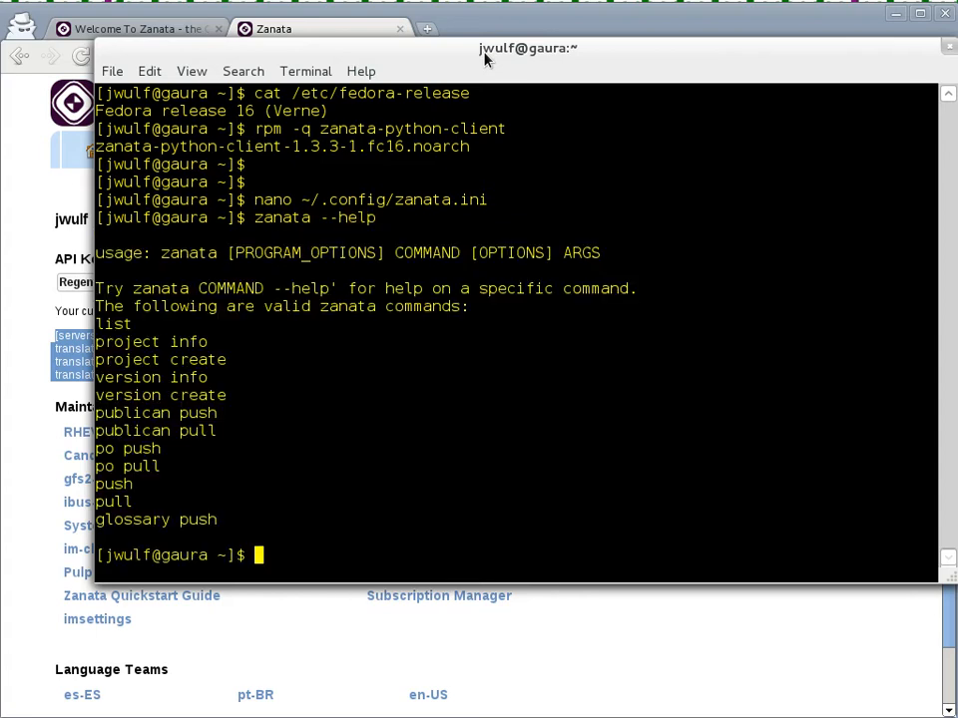
pyautogui.write('zanata')
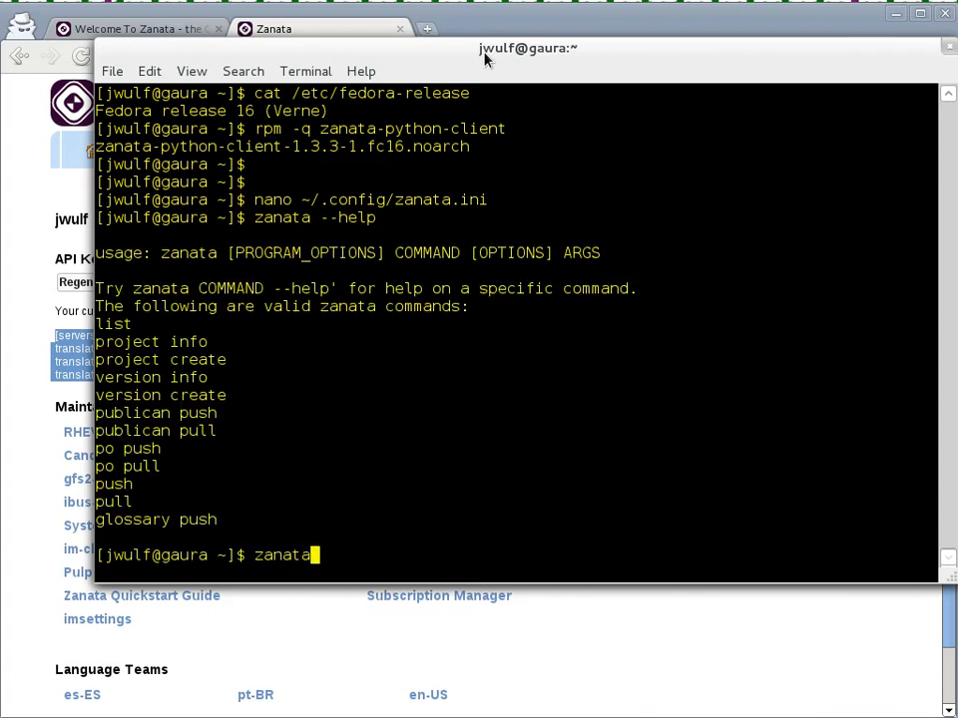
pyautogui.press('Return')
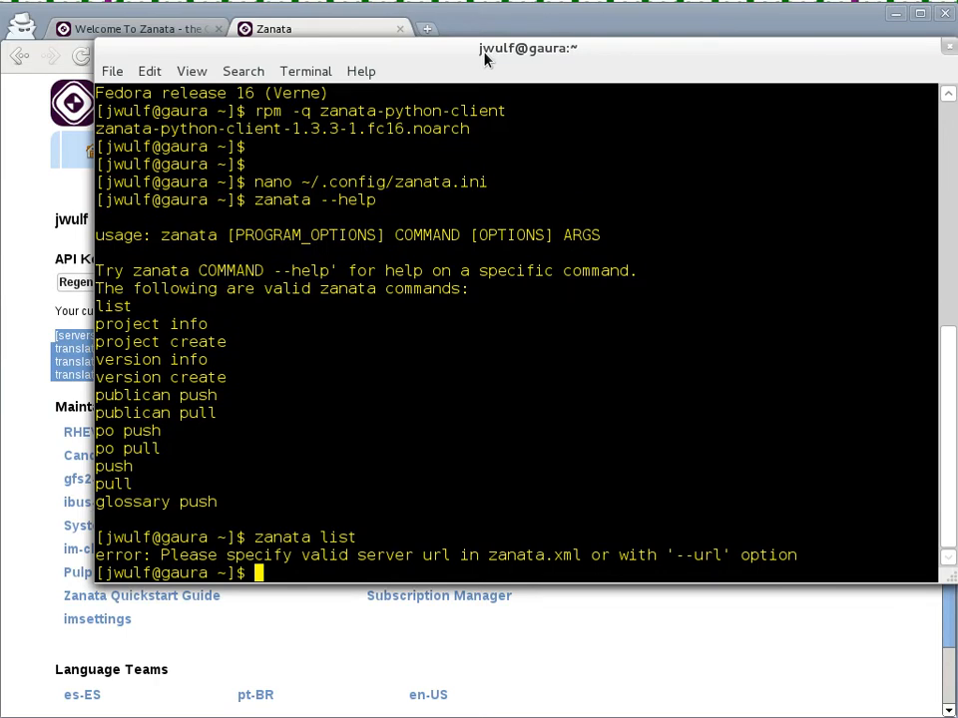
pyautogui.write('zanata list')
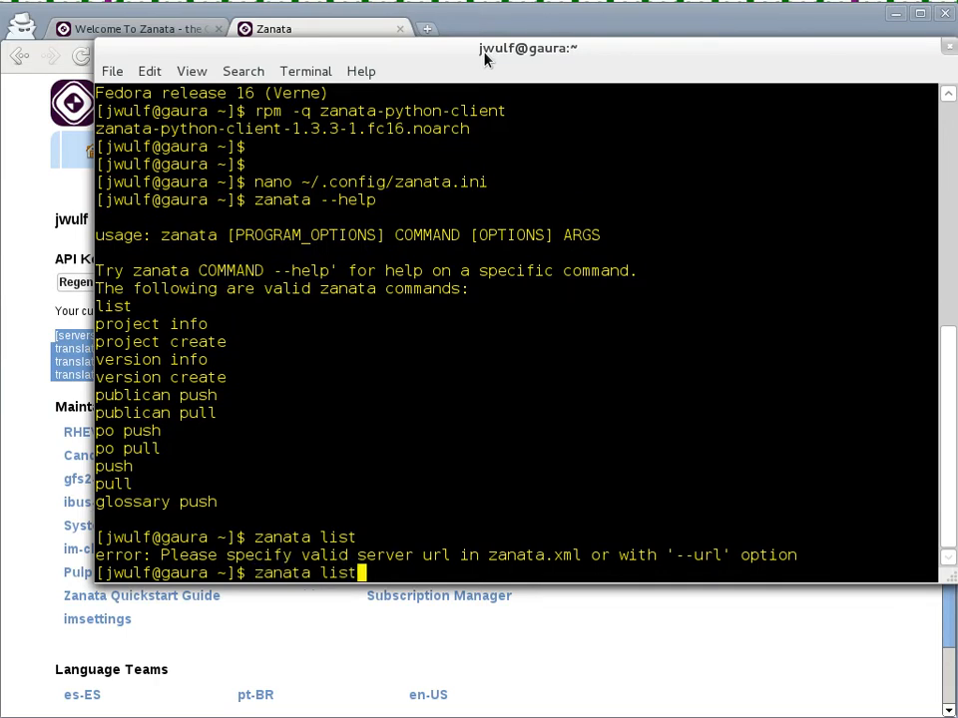
pyautogui.write('--url')
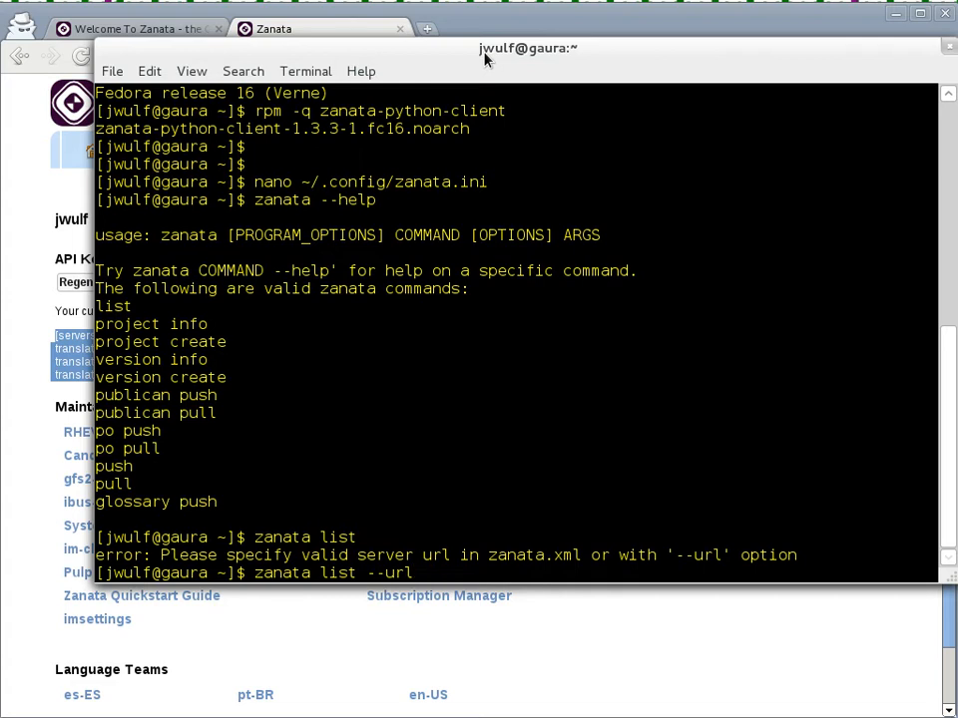
pyautogui.write('https://tran')
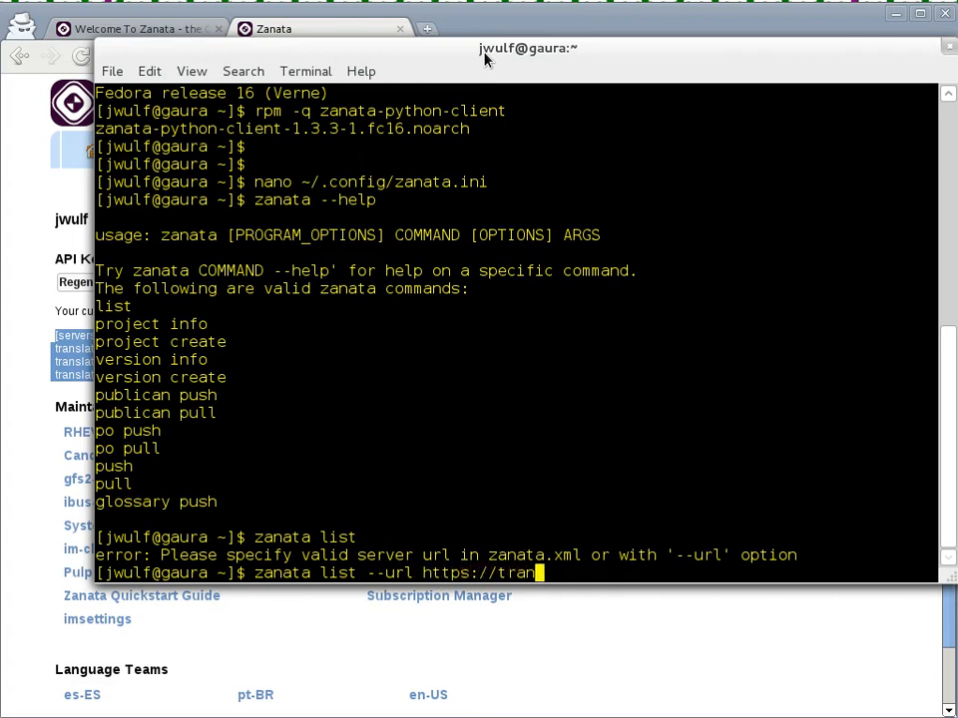
pyautogui.write('late.zanata')
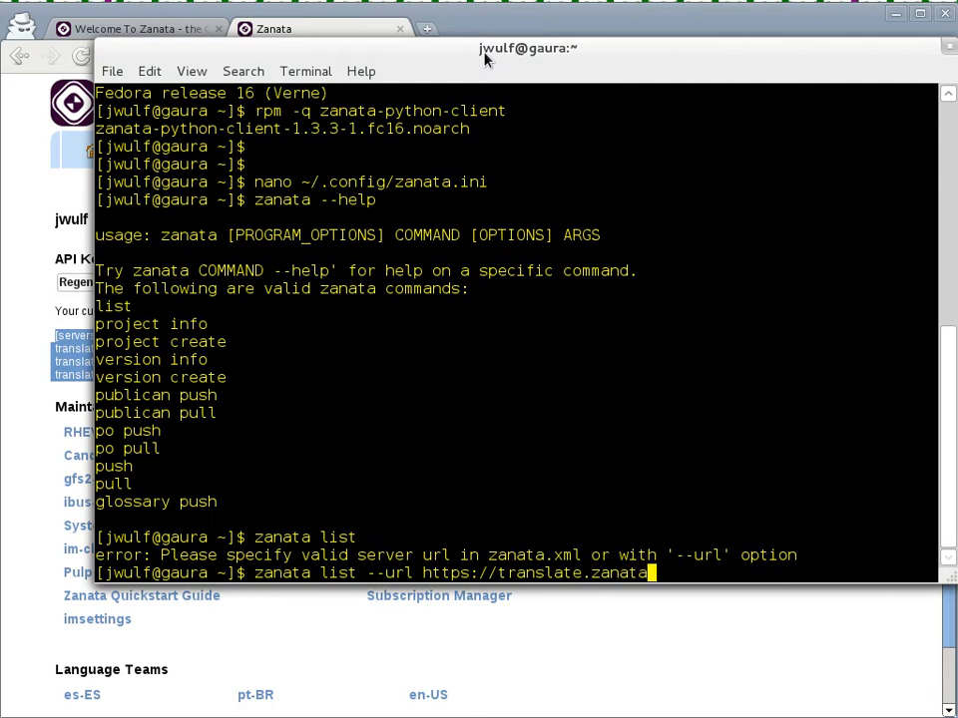
pyautogui.press('Return')
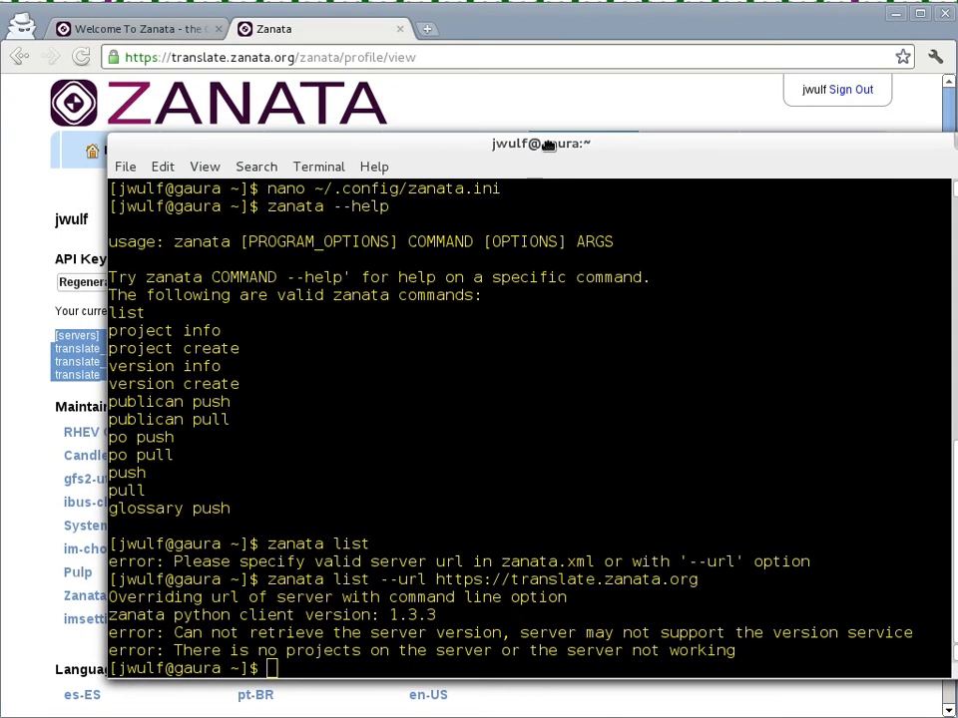
pyautogui.write('zanata list --url https://translate.zanata.org')
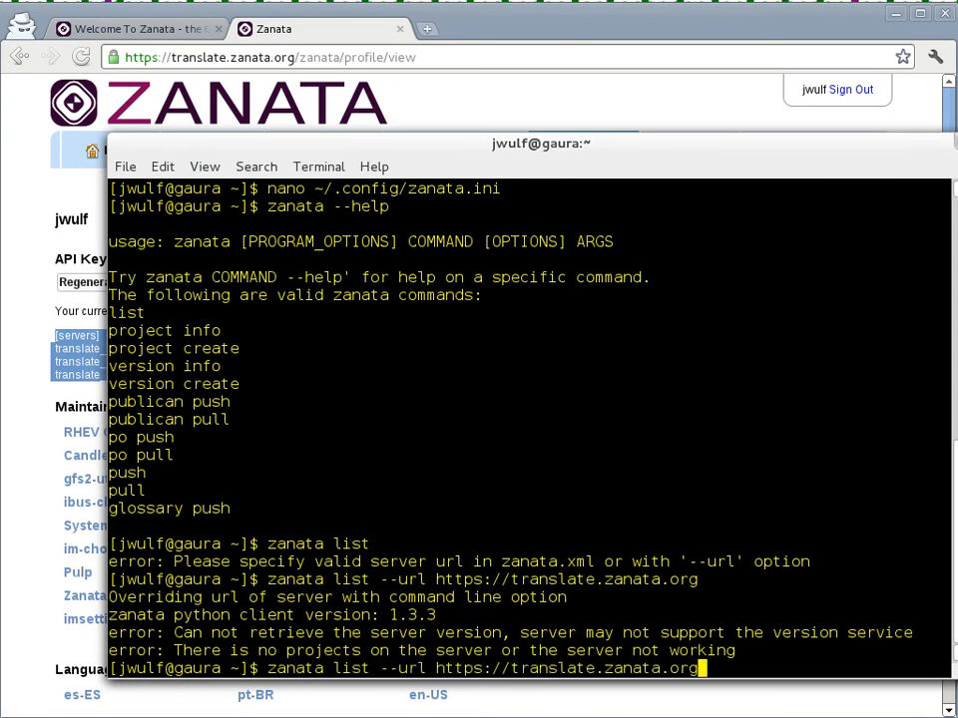
pyautogui.write('/zanata')
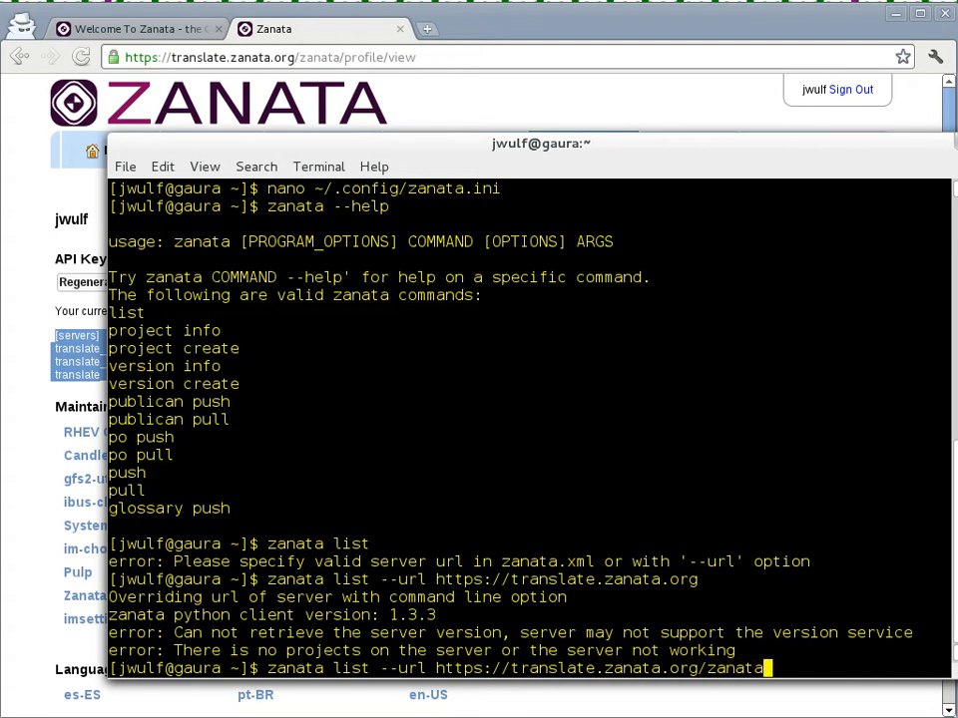
pyautogui.press('Return')
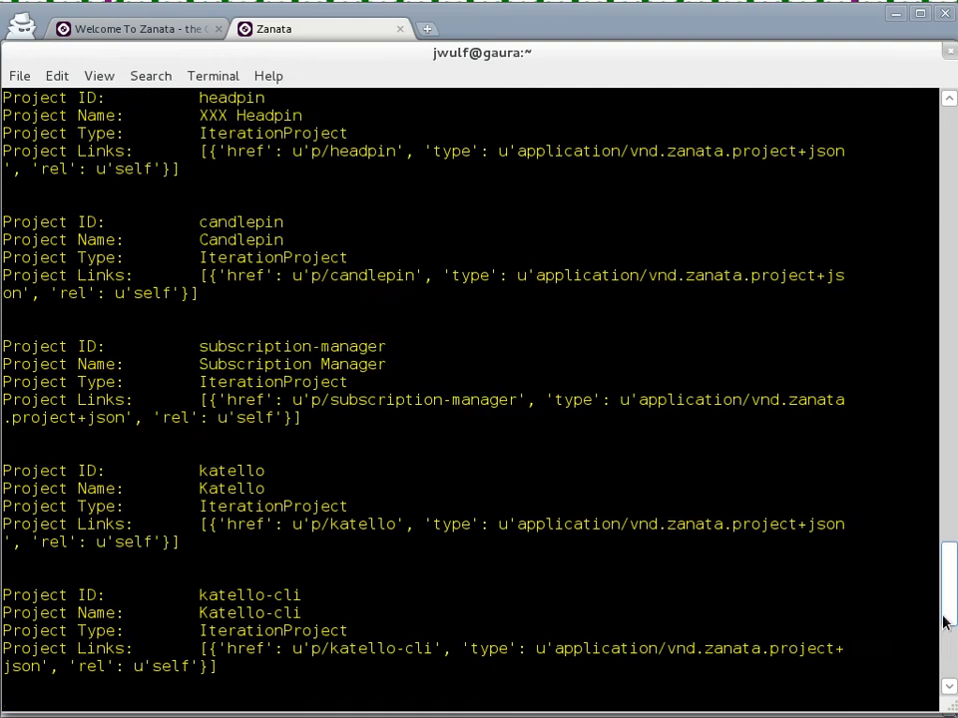
# - Review the project list output and clear a retyped listing command from the prompt
pyautogui.scroll(-3)
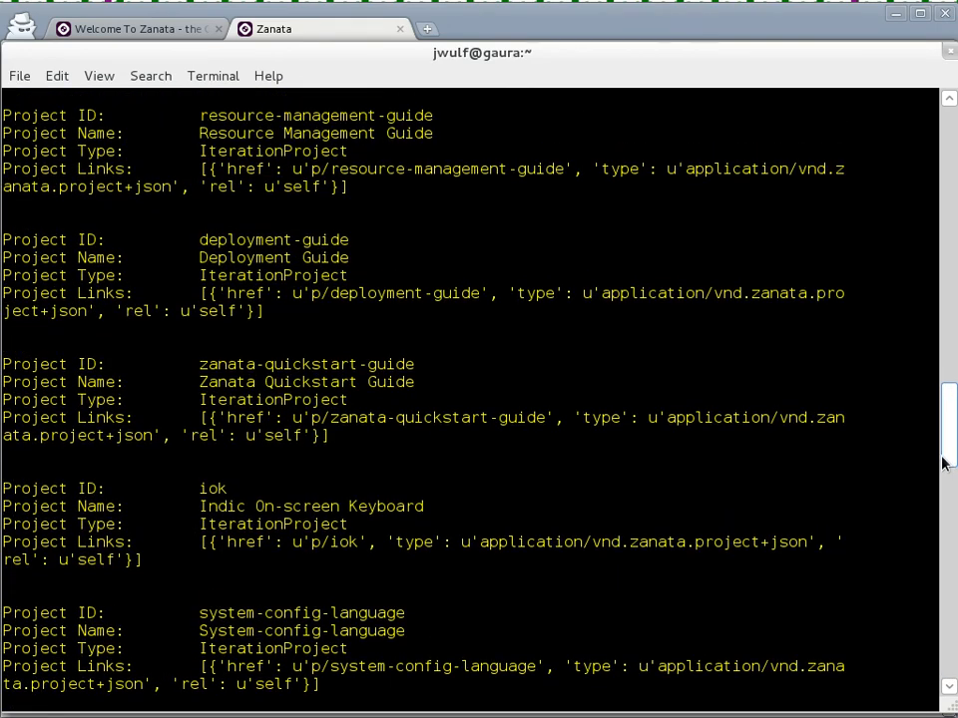
pyautogui.scroll(-3)
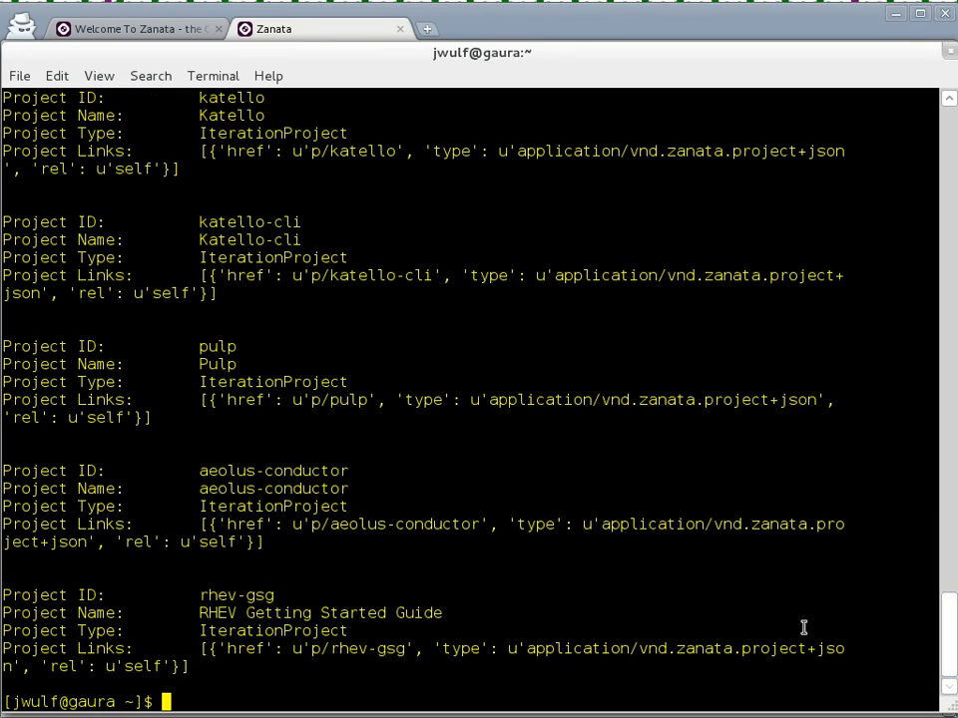
pyautogui.write('zanata list --url https://translate.zanata.org/zanata')
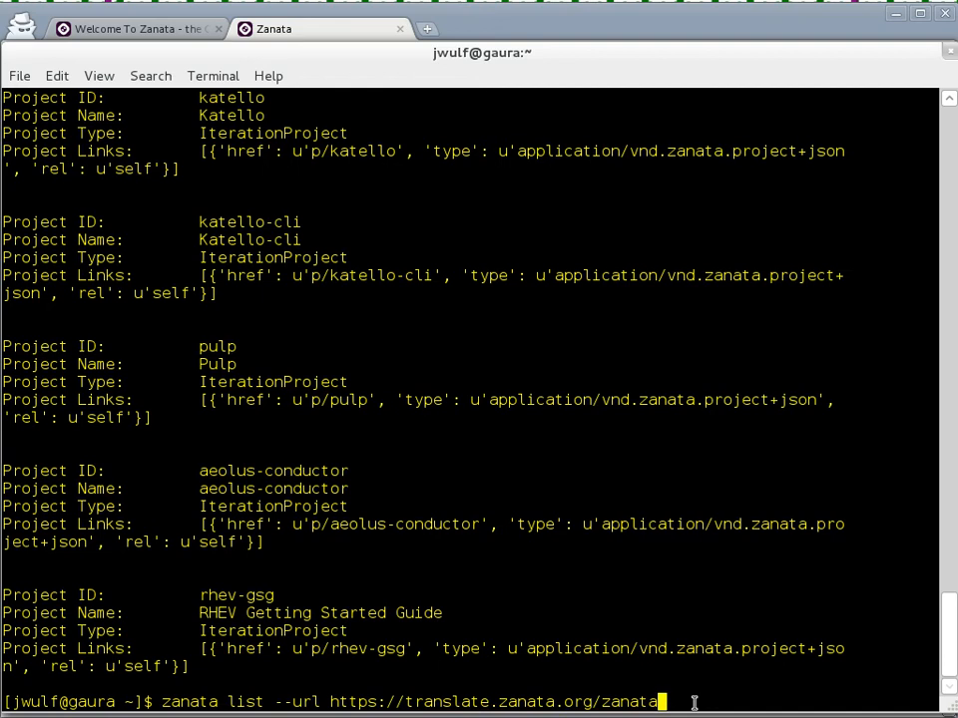
pyautogui.press('ctrl+u')
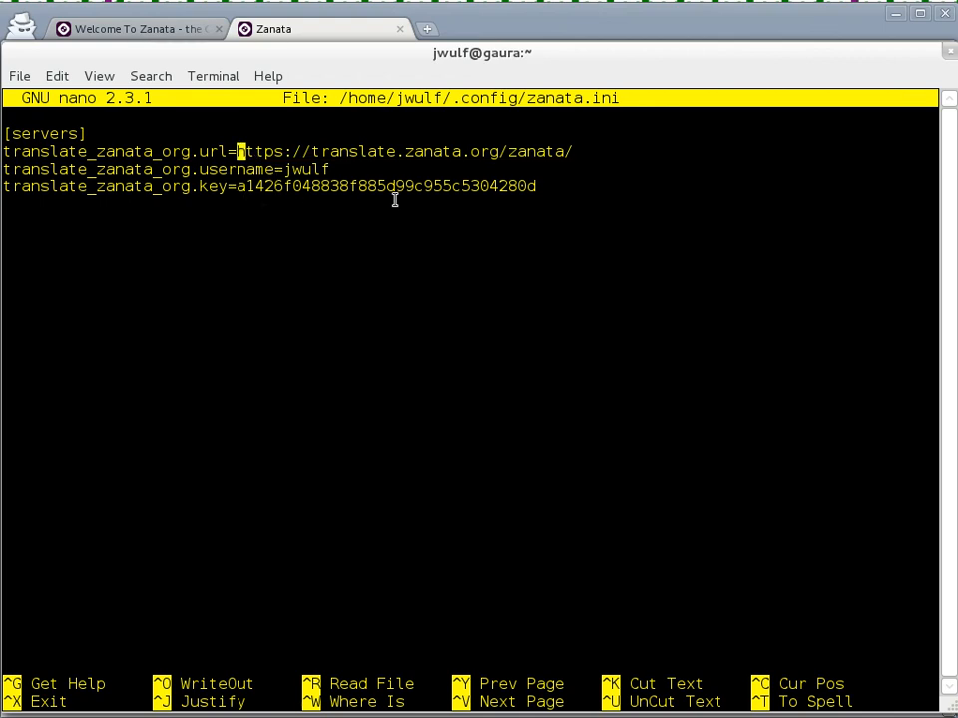
# - Close zanata.ini without changes and scroll back through the project list ending with RHEV Getting Started Guide
pyautogui.press('ctrl+x')
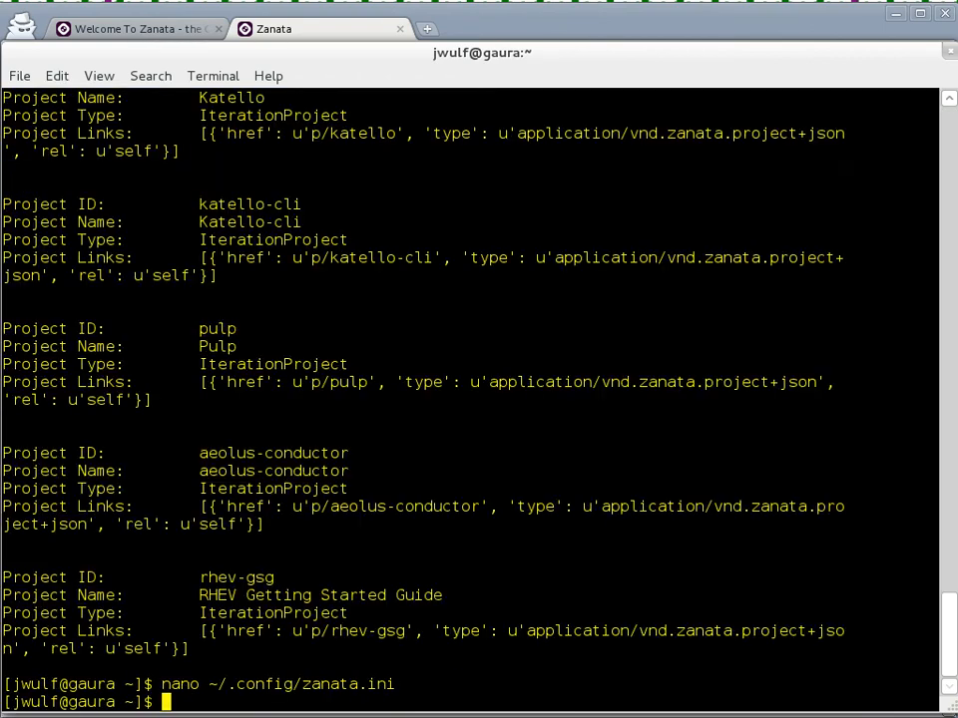
pyautogui.moveTo(329, 435)
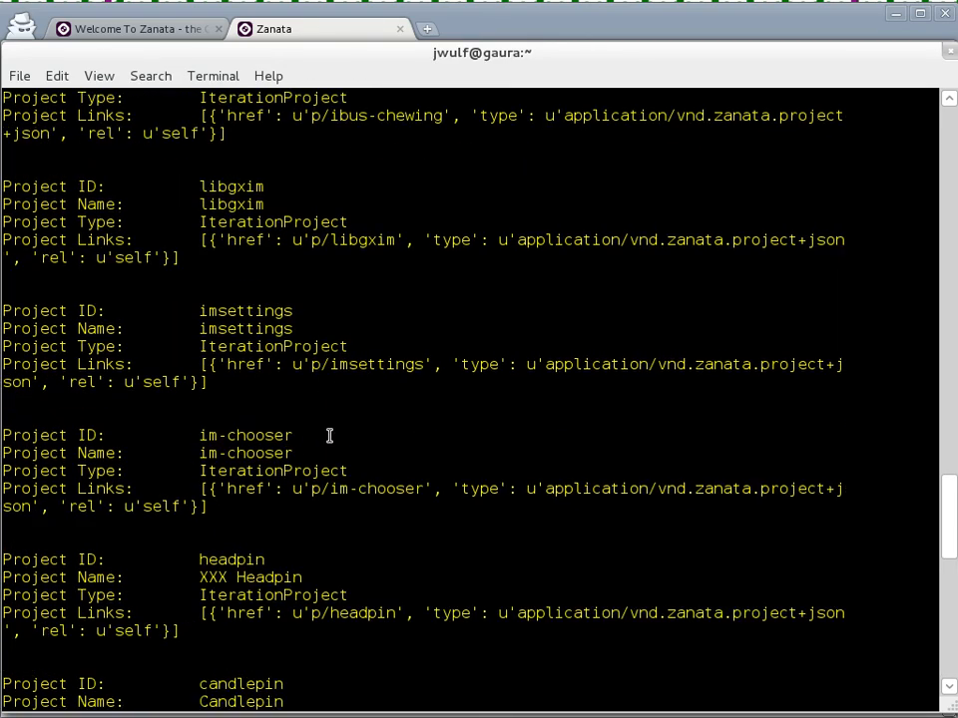
pyautogui.scroll(3)
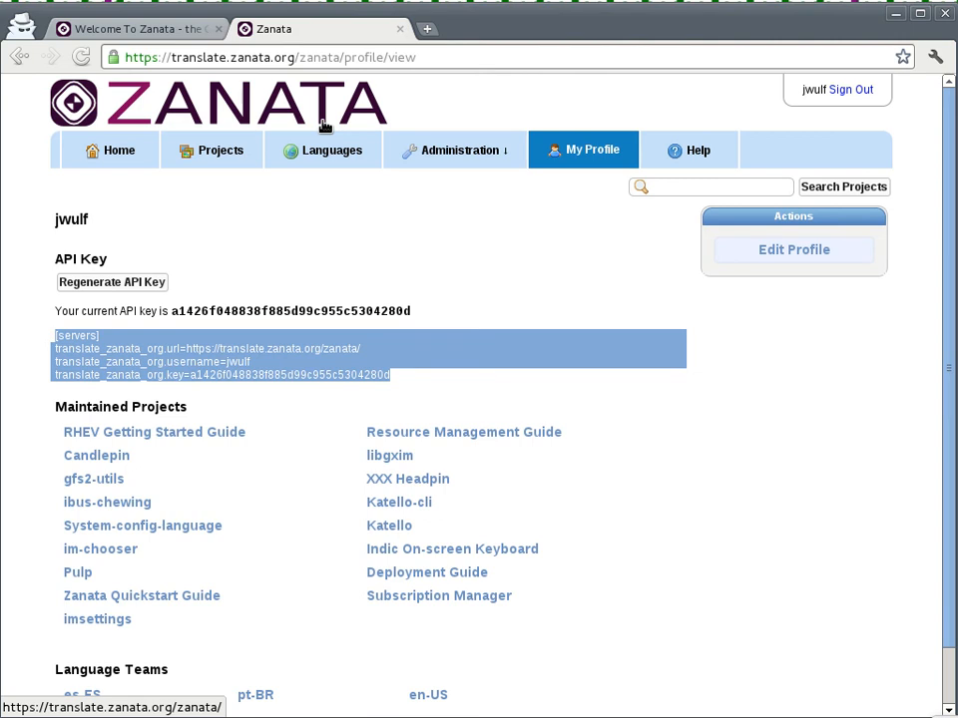
pyautogui.moveTo(307, 276)
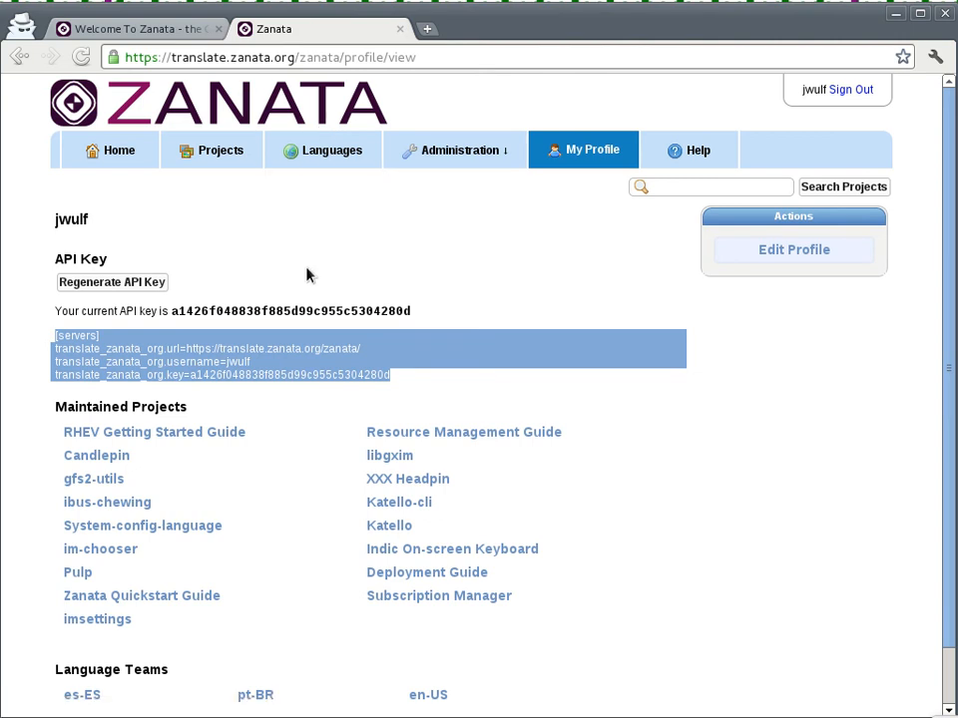
pyautogui.moveTo(264, 243)
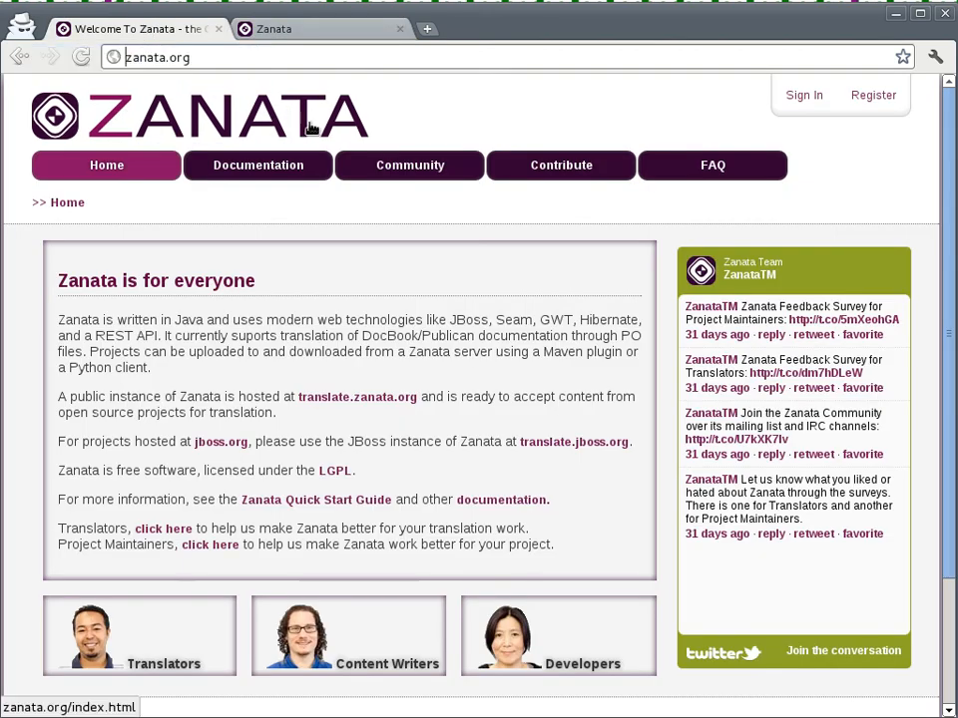
pyautogui.moveTo(463, 100)
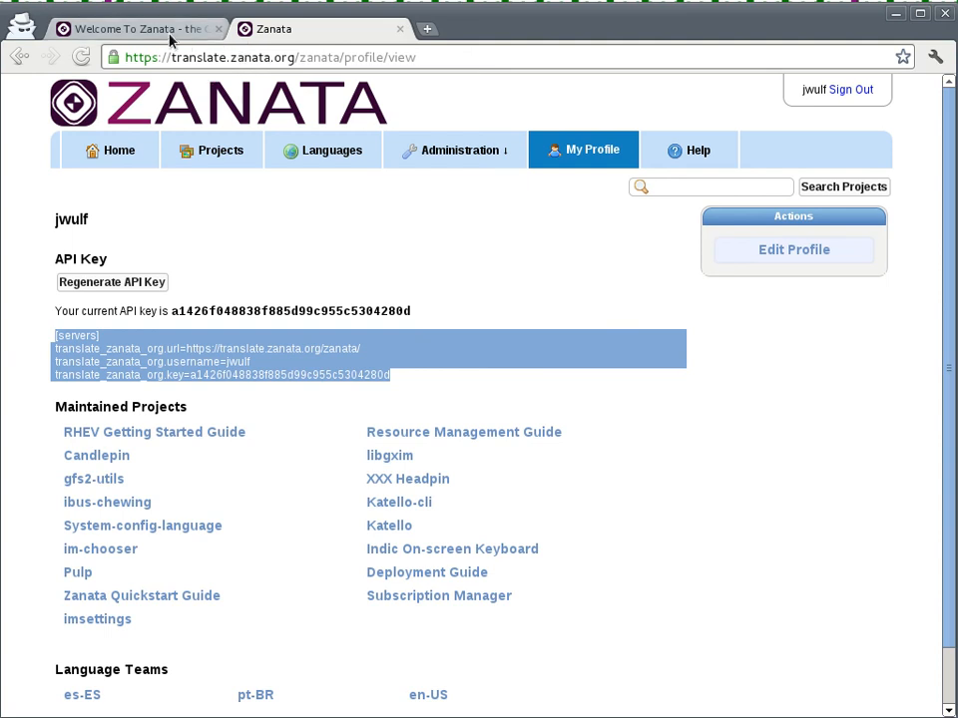
# - Switch the browser to the zanata.org 'Welcome To Zanata' page
pyautogui.click(136, 30)
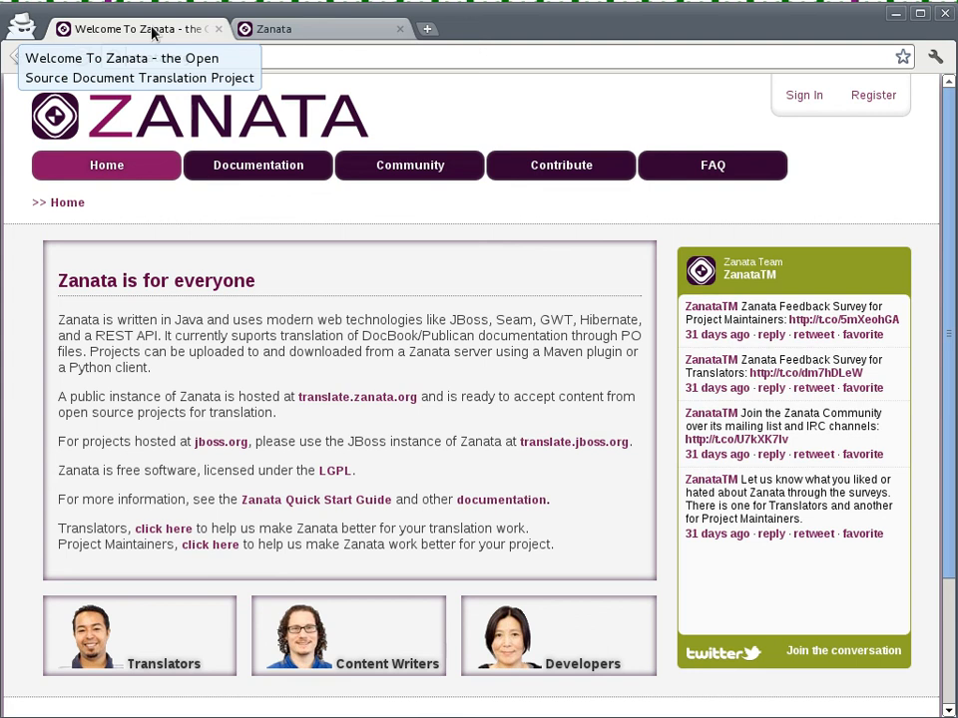